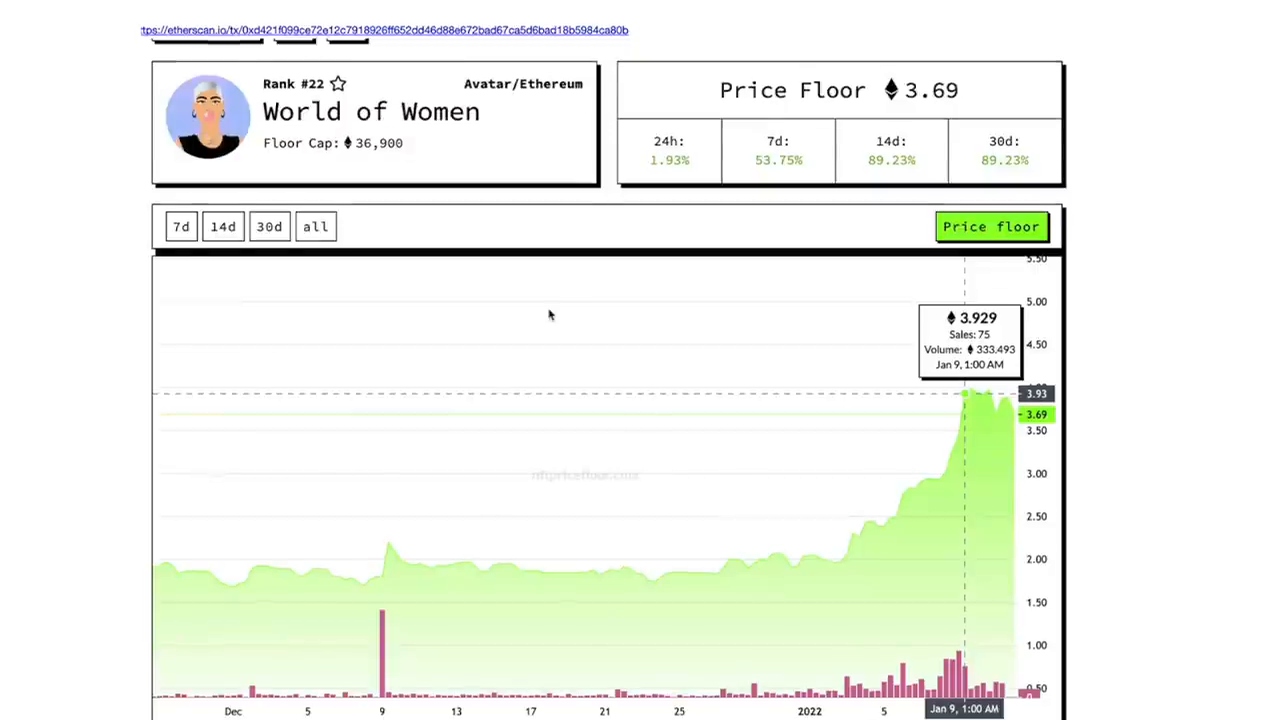
Step: Scroll past the World of Women floor chart to the Frax Share (FXS) Max price chart
scroll("down", 3)
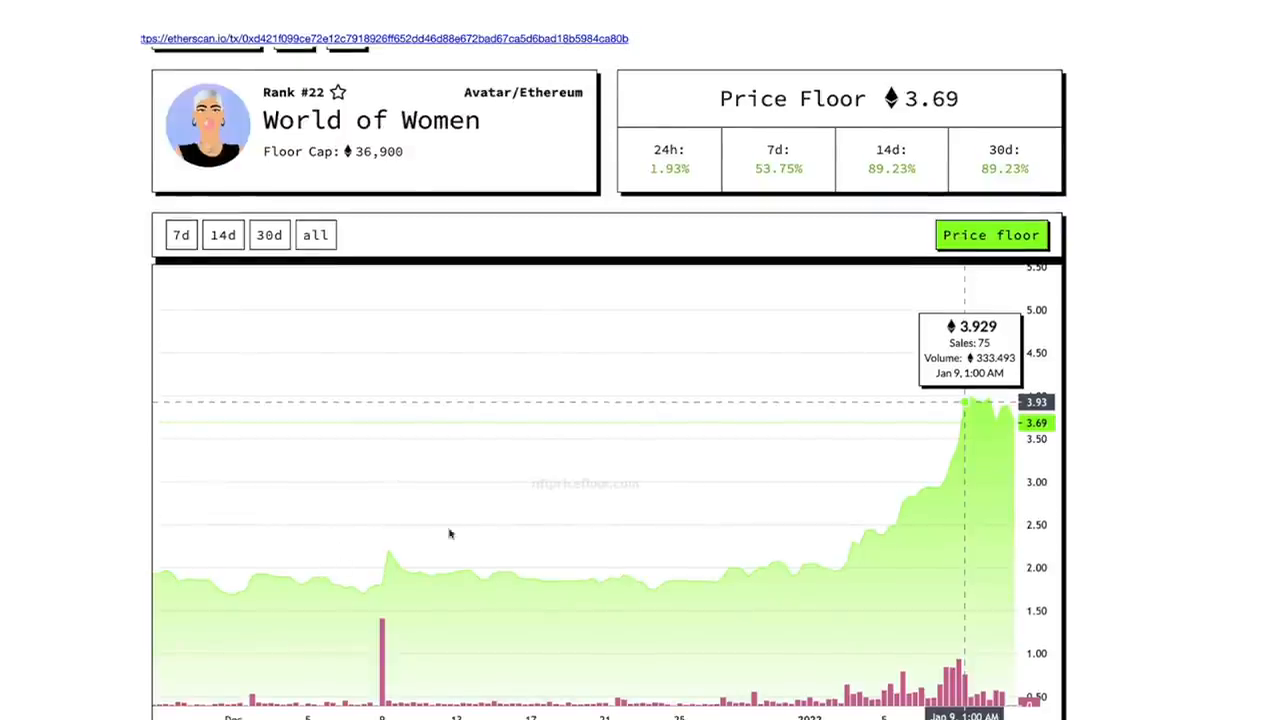
scroll("down", 3)
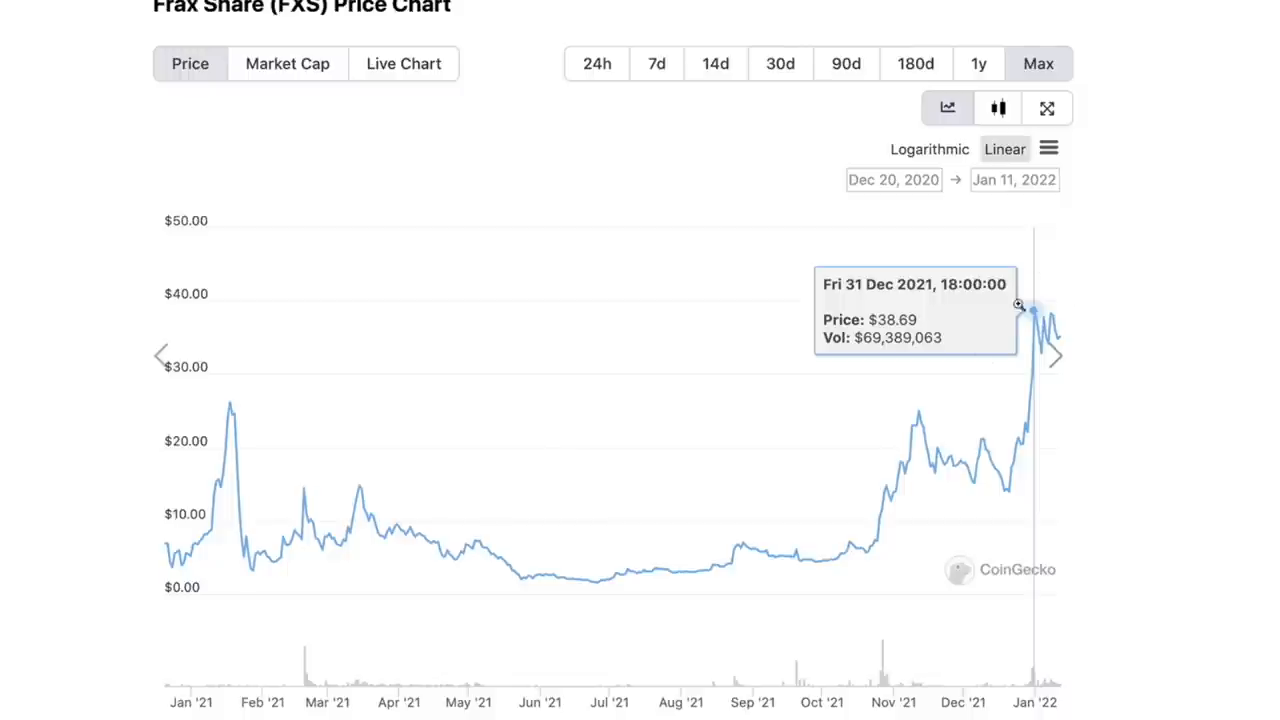
mouse_move(450, 625)
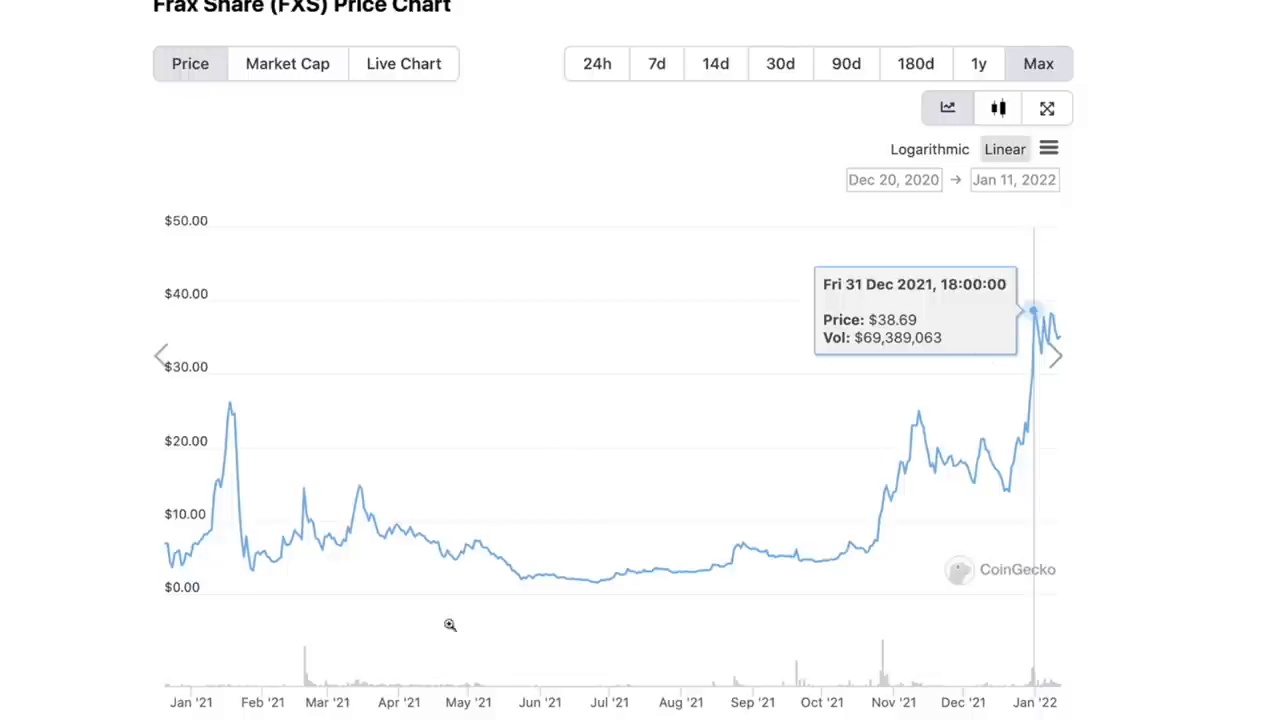
mouse_move(822, 561)
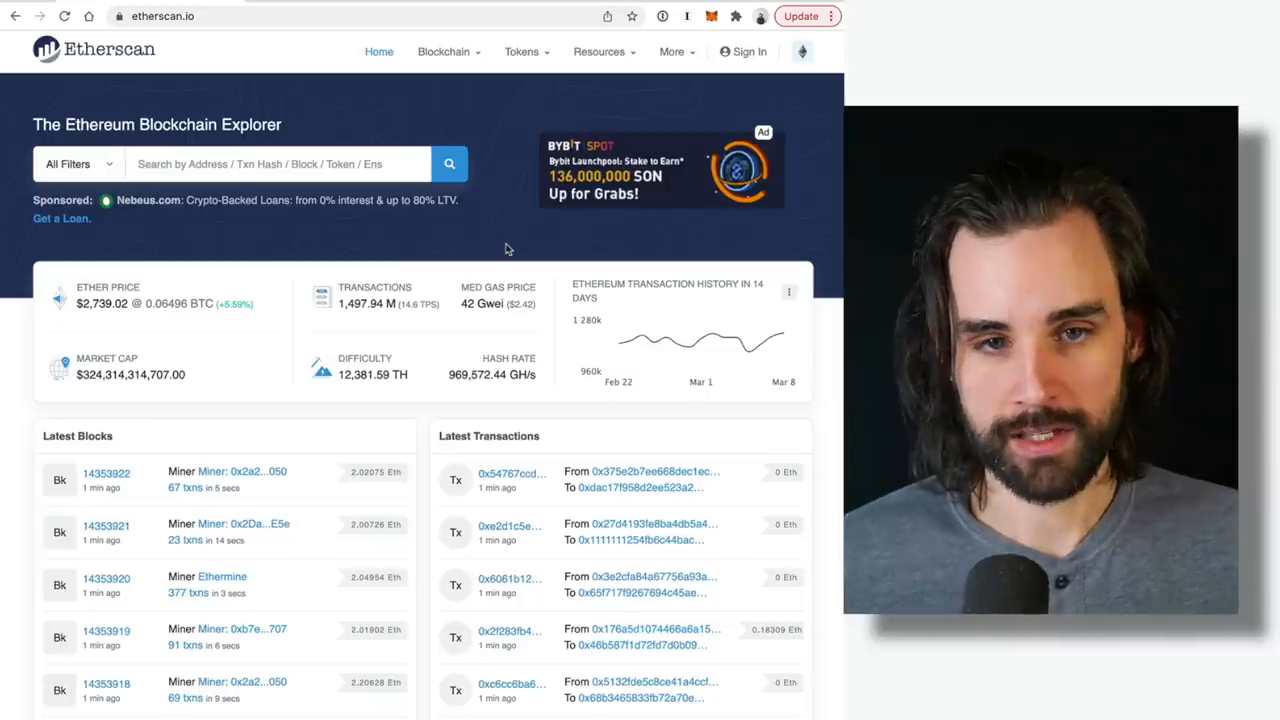
Step: Scroll the holder's 15,269,572.15 UNI token page to its five outgoing transfers
scroll("down", 3)
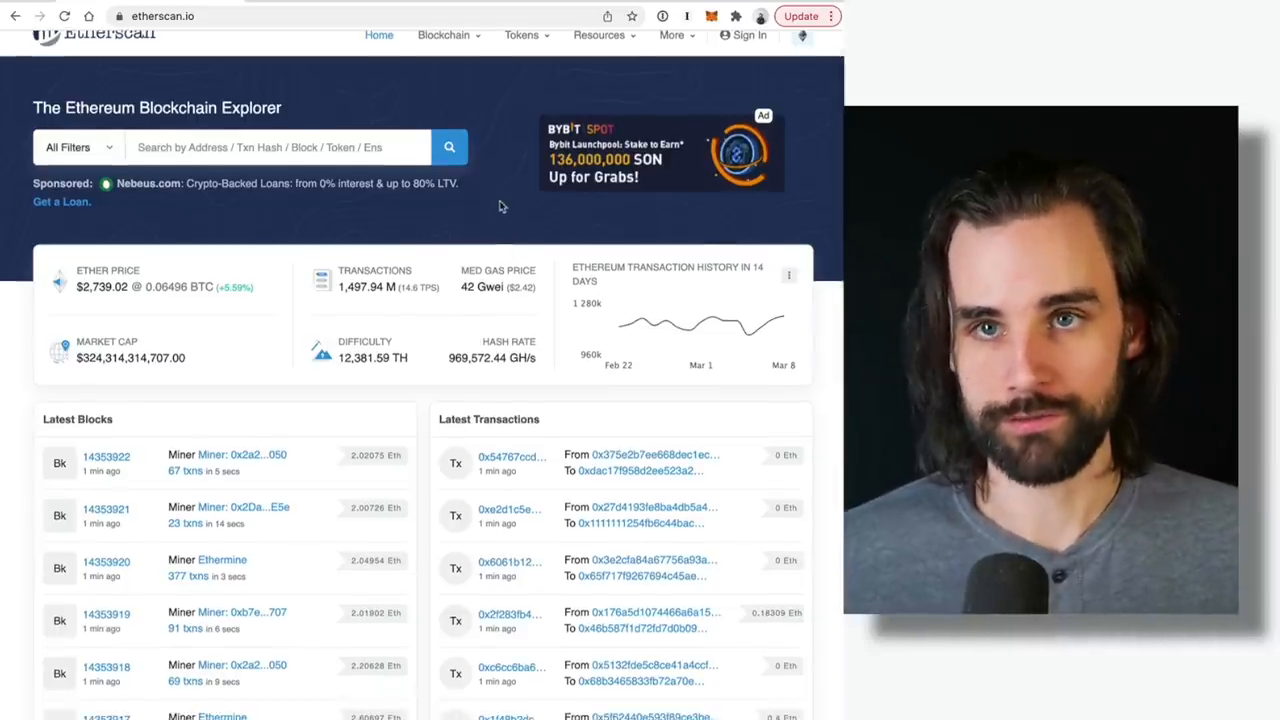
scroll("down", 3)
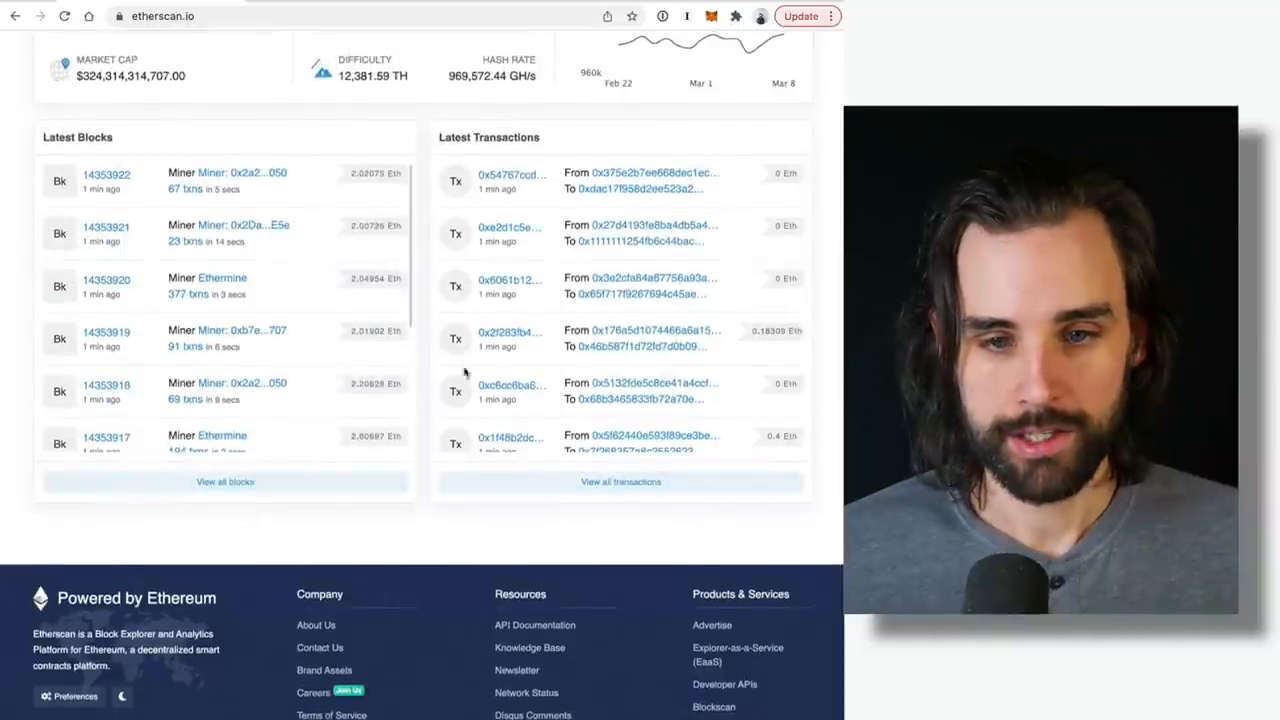
scroll("up", 3)
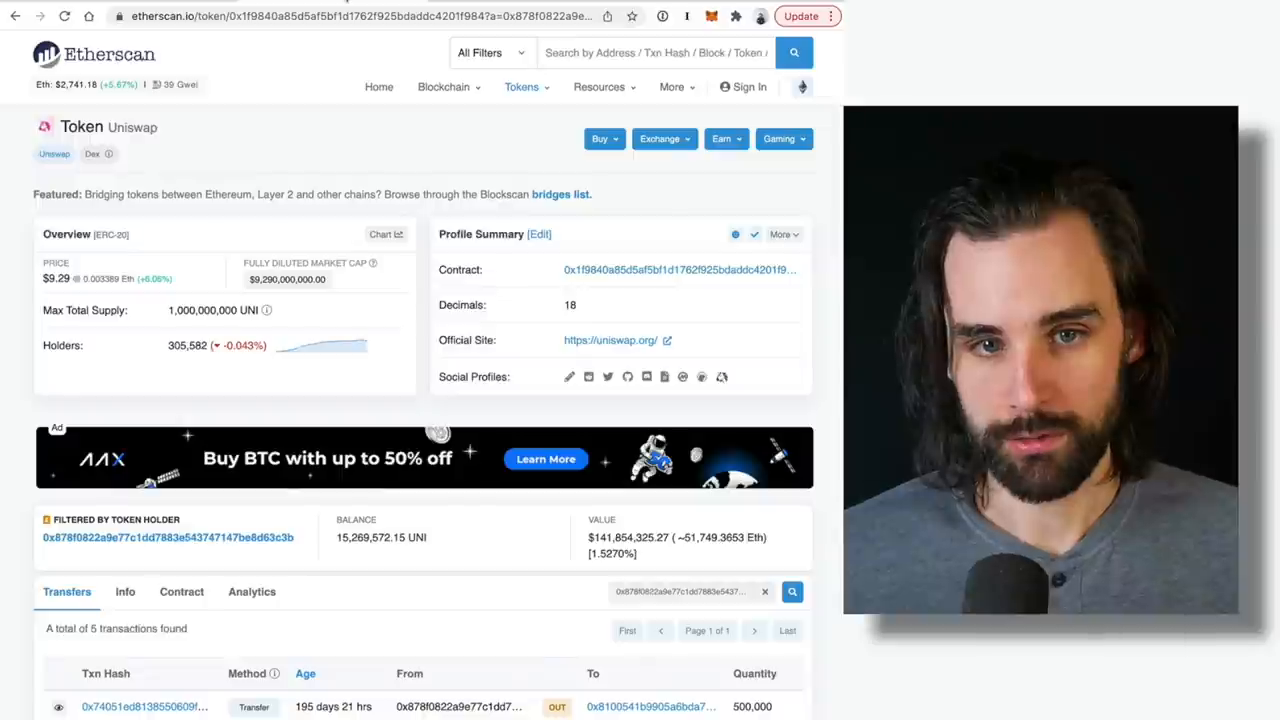
scroll("down", 3)
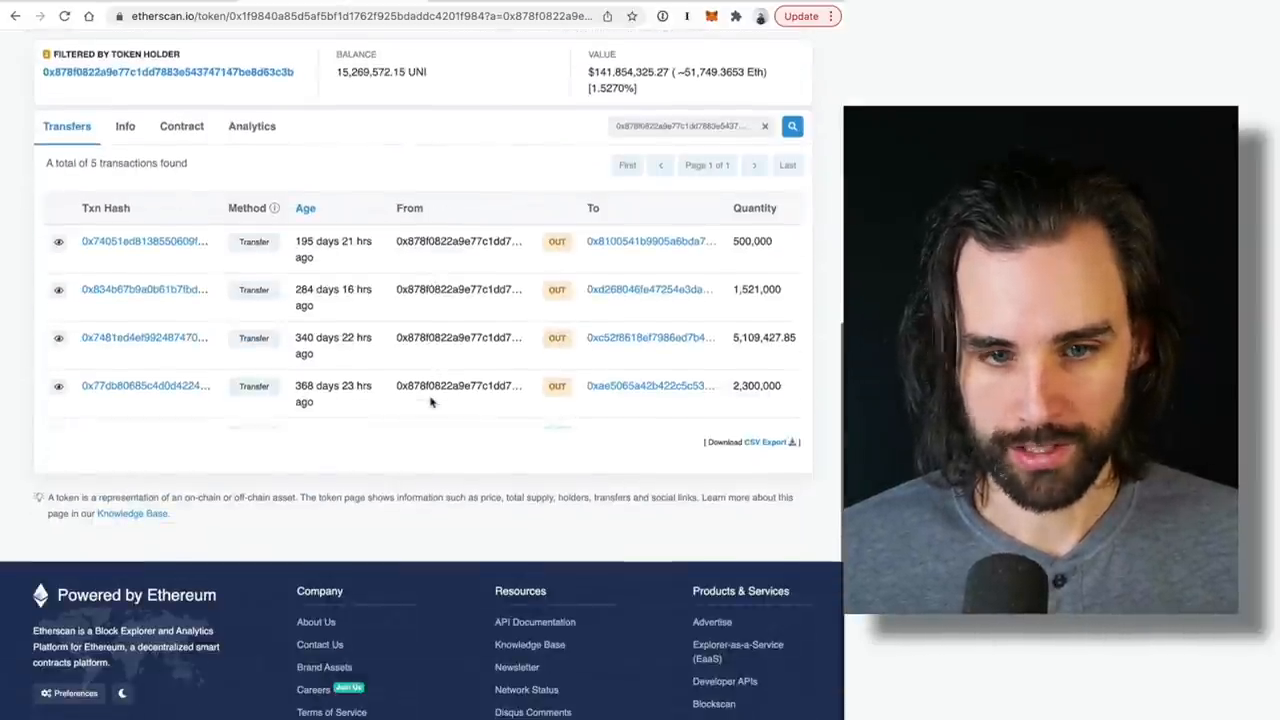
scroll("up", 3)
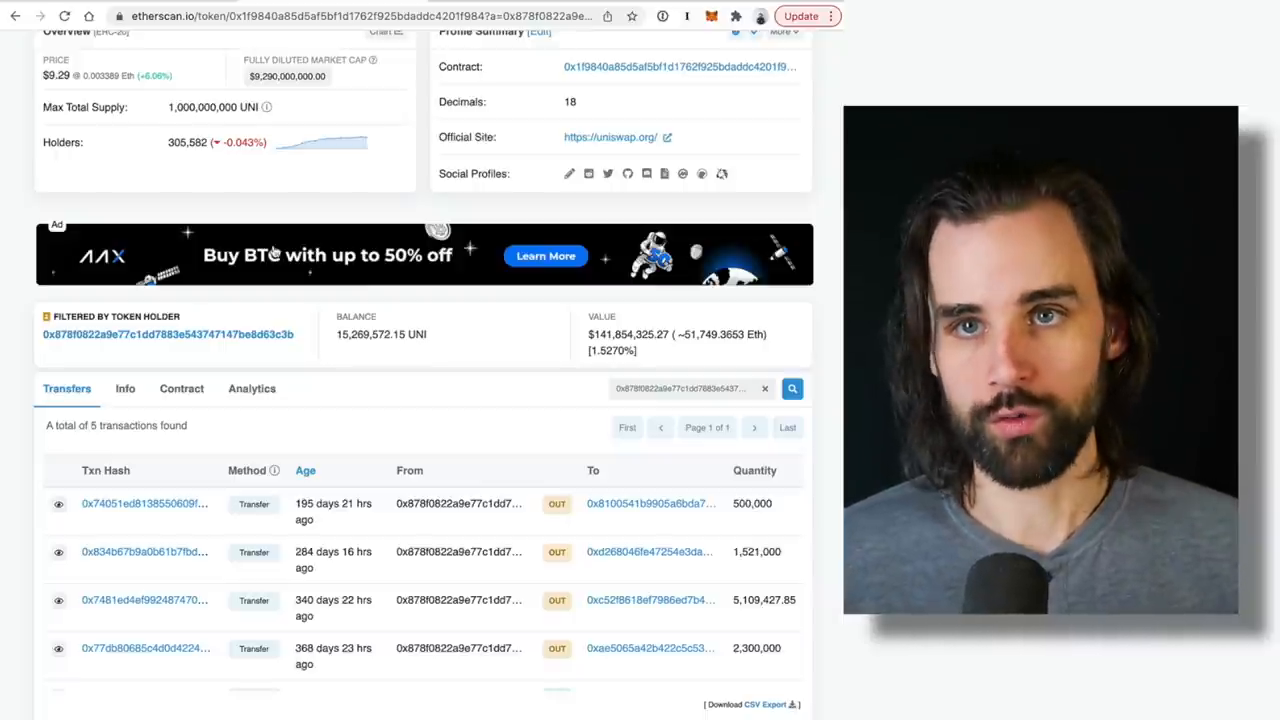
scroll("down", 3)
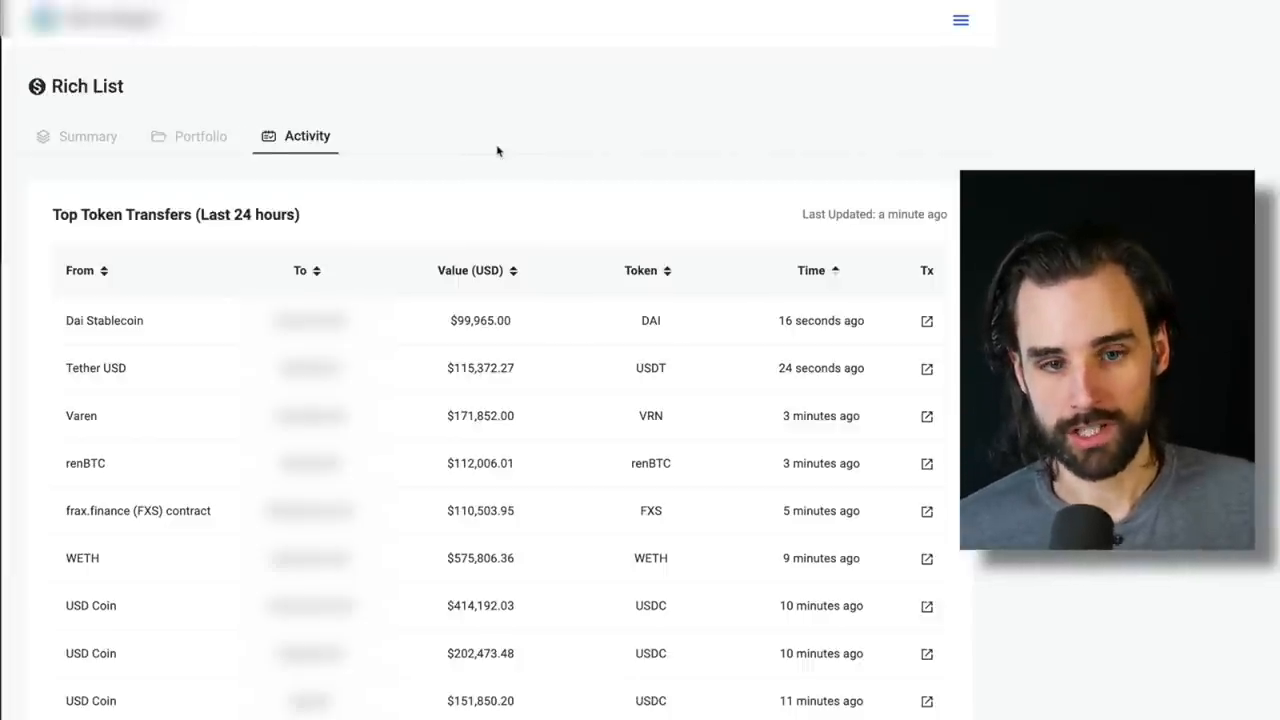
Step: Open a wallet from the To column of the Top Token Transfers table
scroll("down", 3)
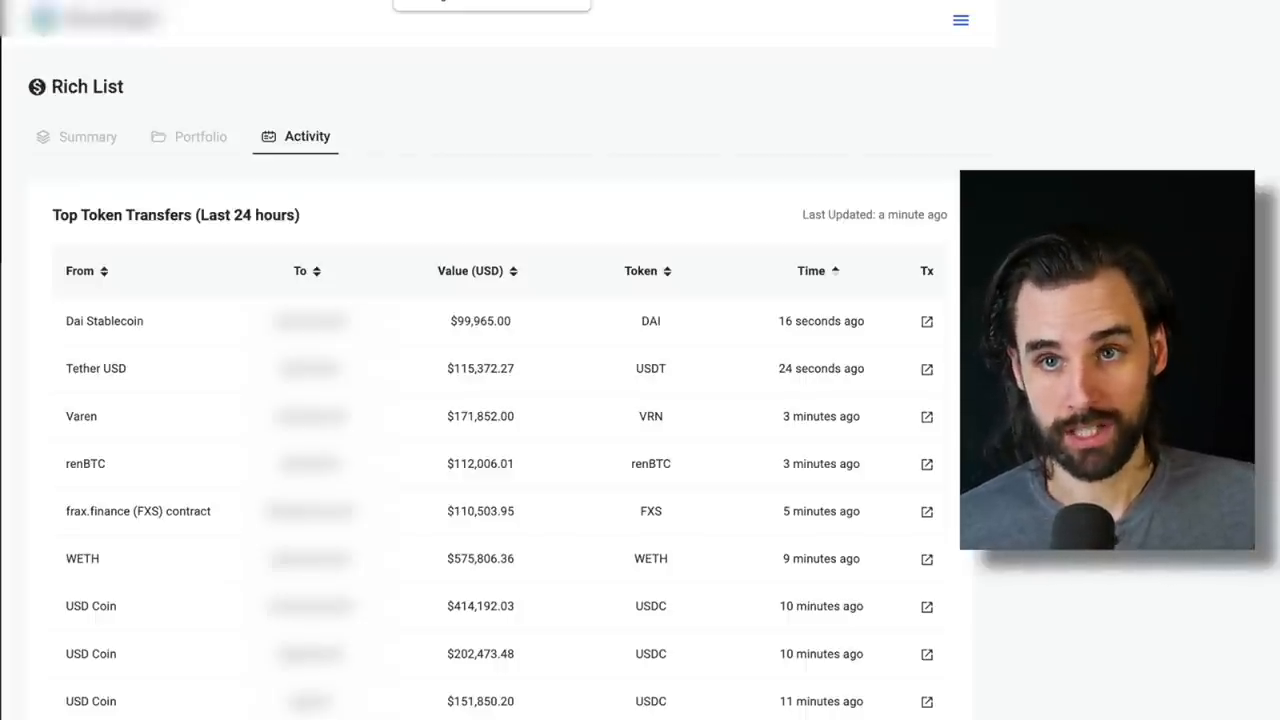
left_click(200, 136)
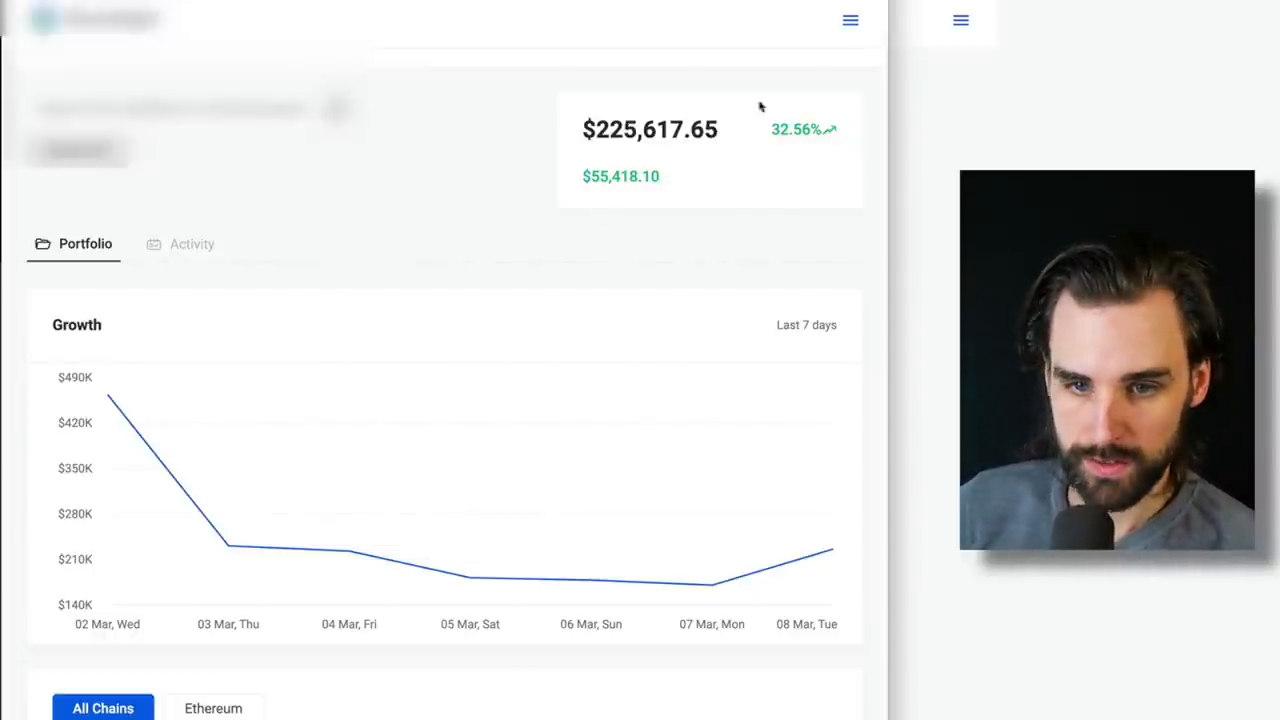
mouse_move(436, 178)
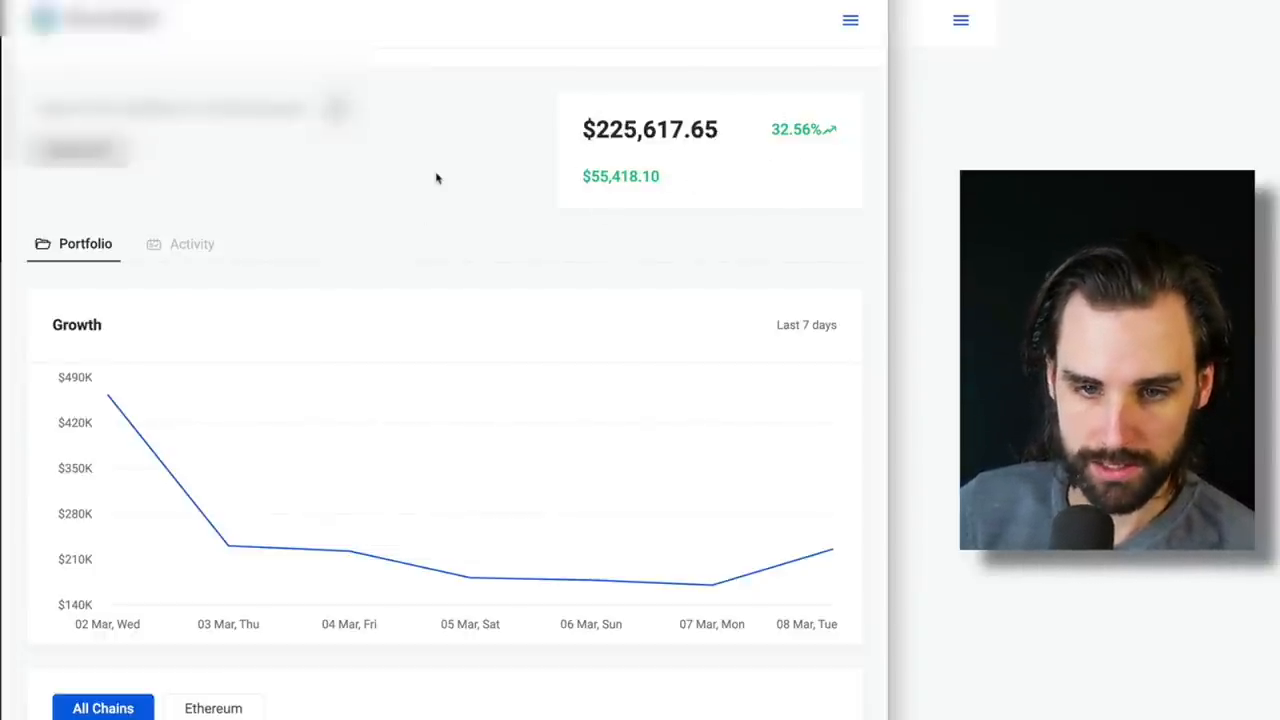
Step: Scroll past the Growth chart and balances to the Assets table, led by USD Coin and Wrapped BTC
scroll("down", 3)
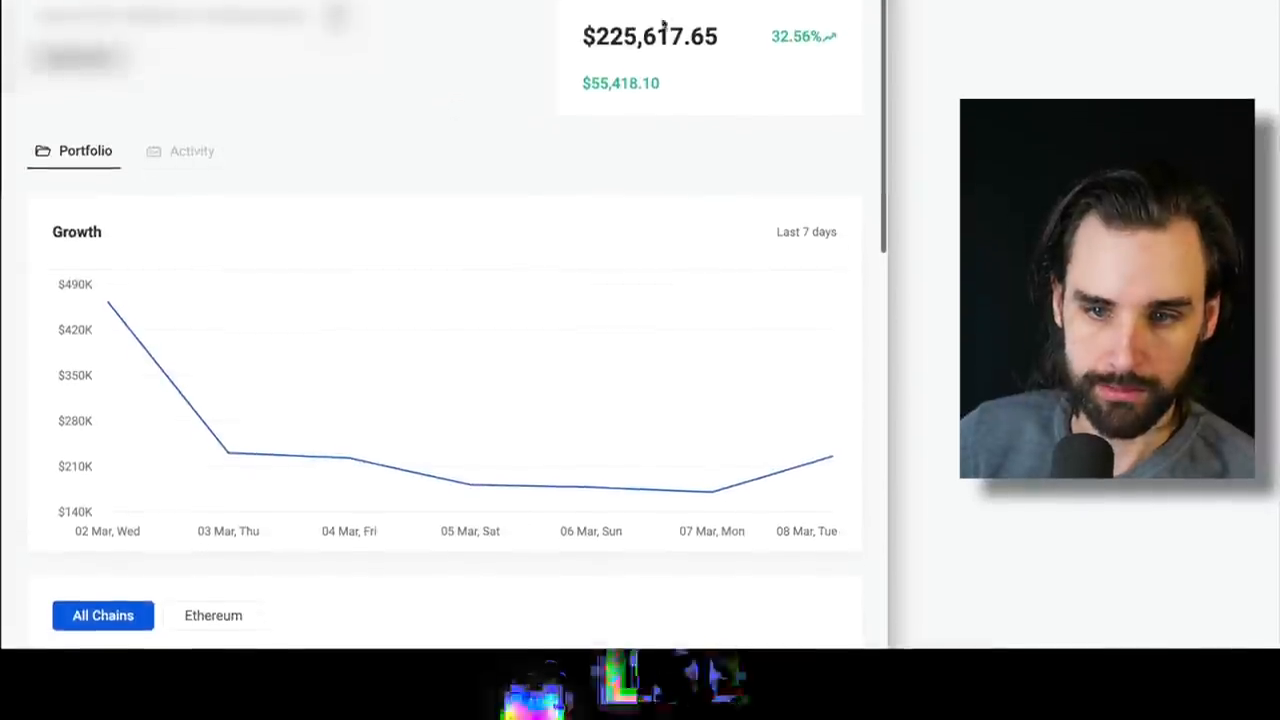
scroll("down", 3)
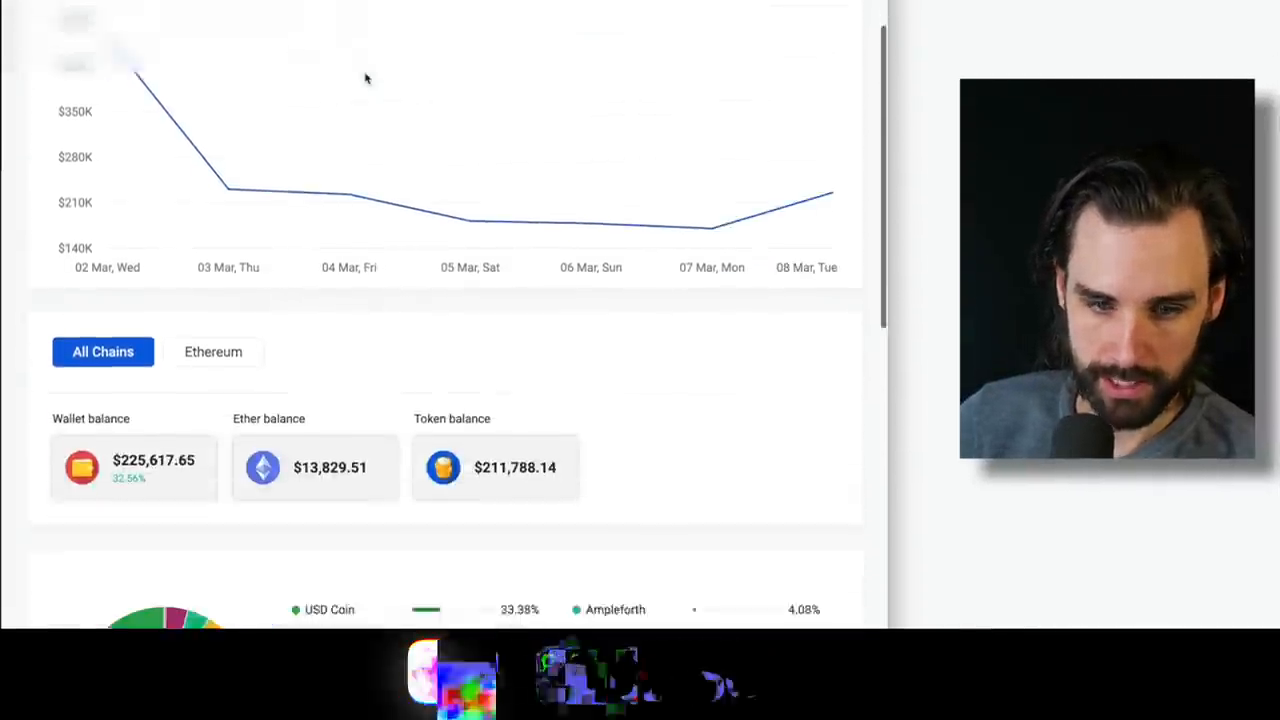
scroll("down", 3)
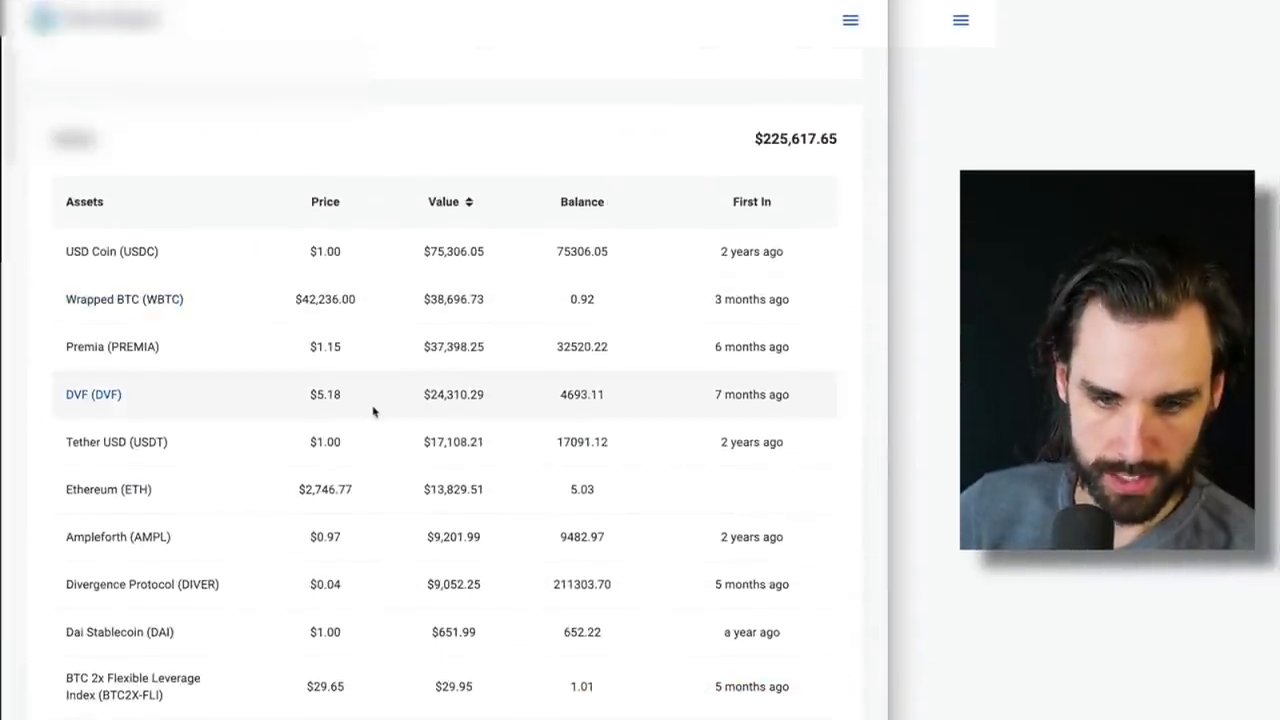
mouse_move(410, 489)
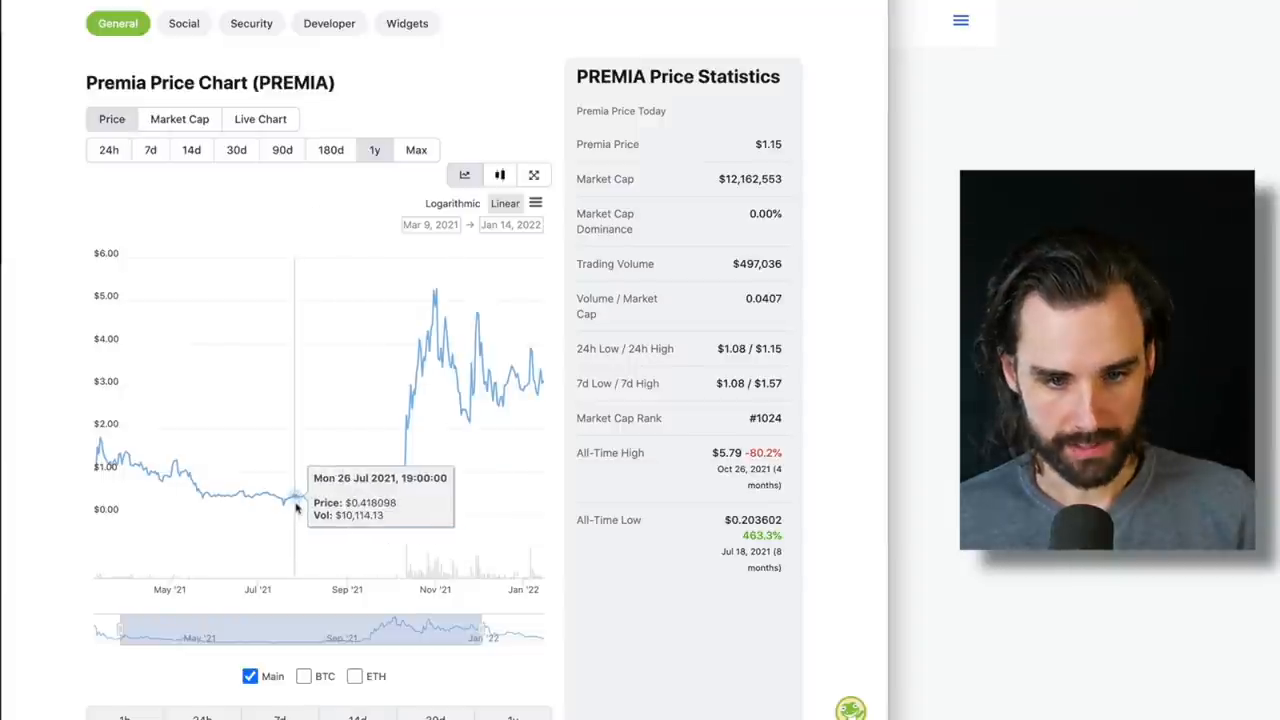
mouse_move(355, 495)
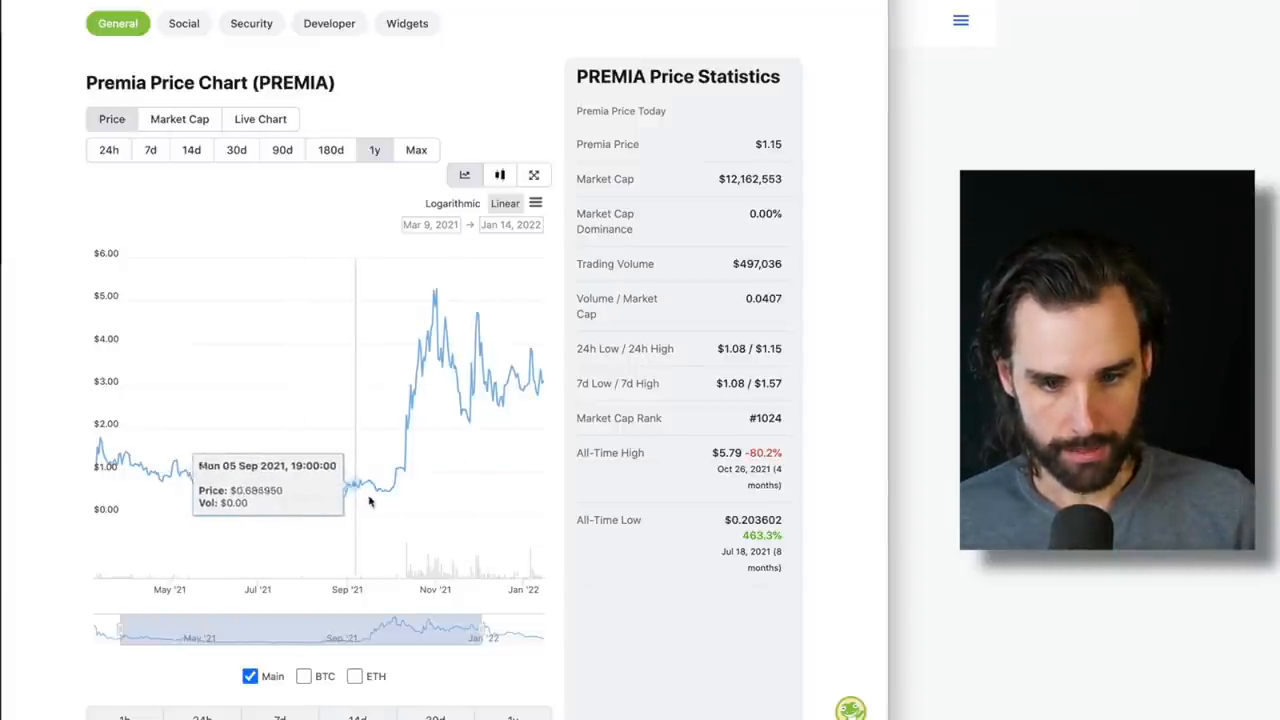
mouse_move(370, 495)
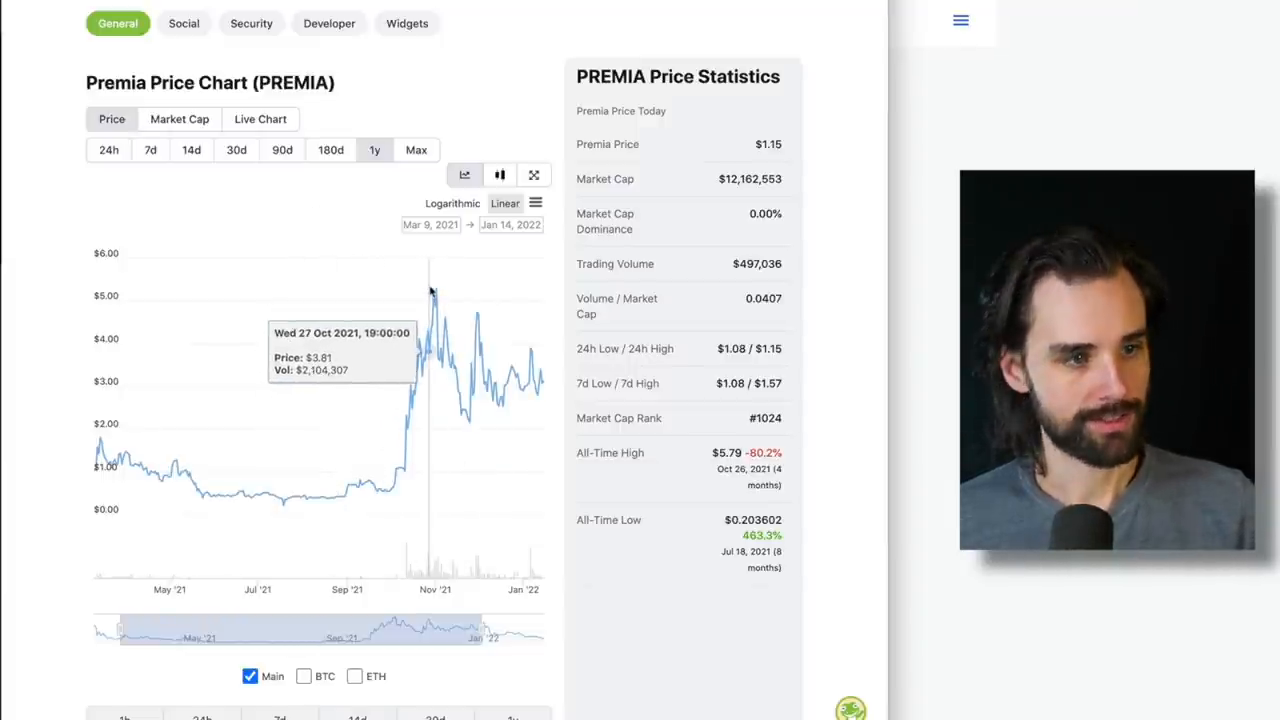
mouse_move(433, 300)
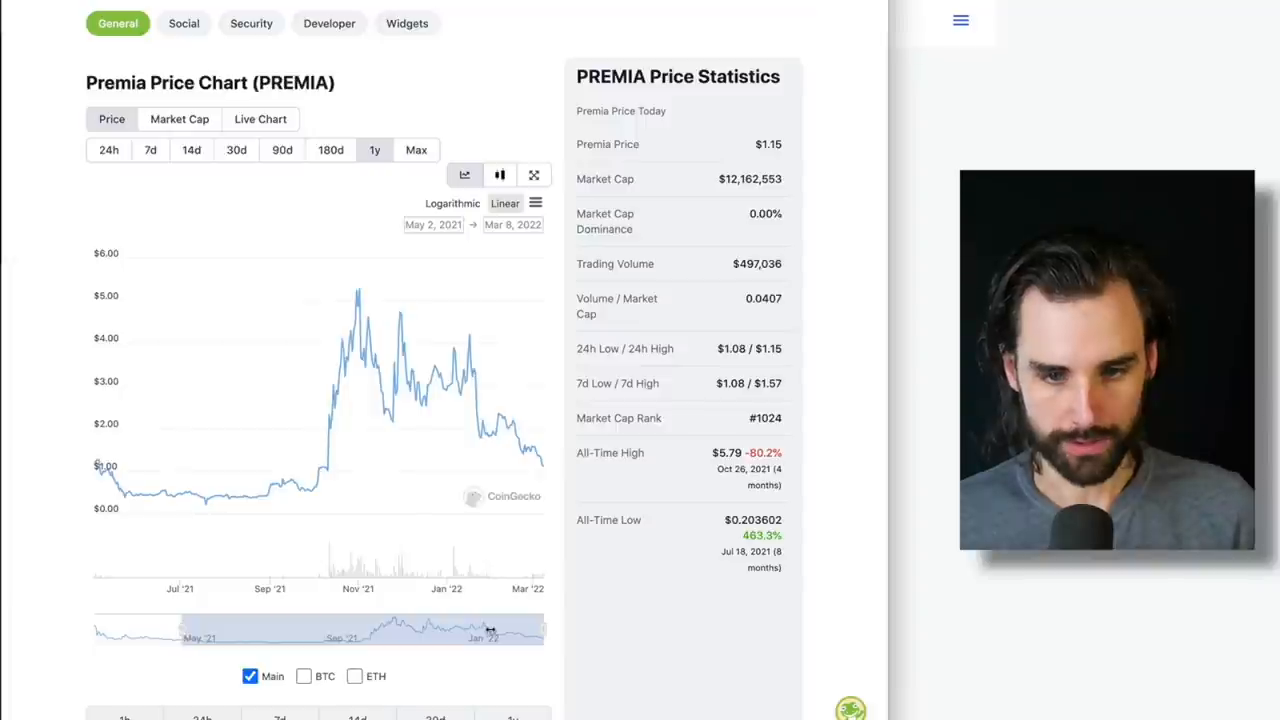
mouse_move(505, 425)
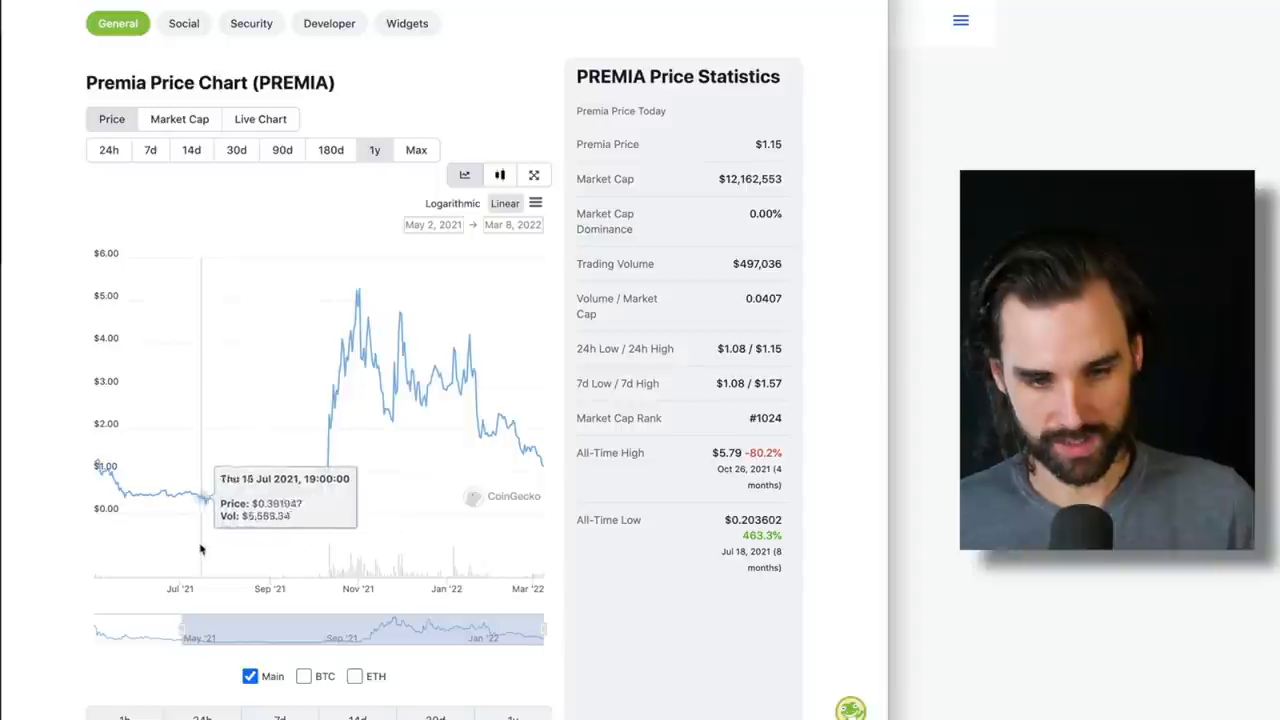
mouse_move(230, 518)
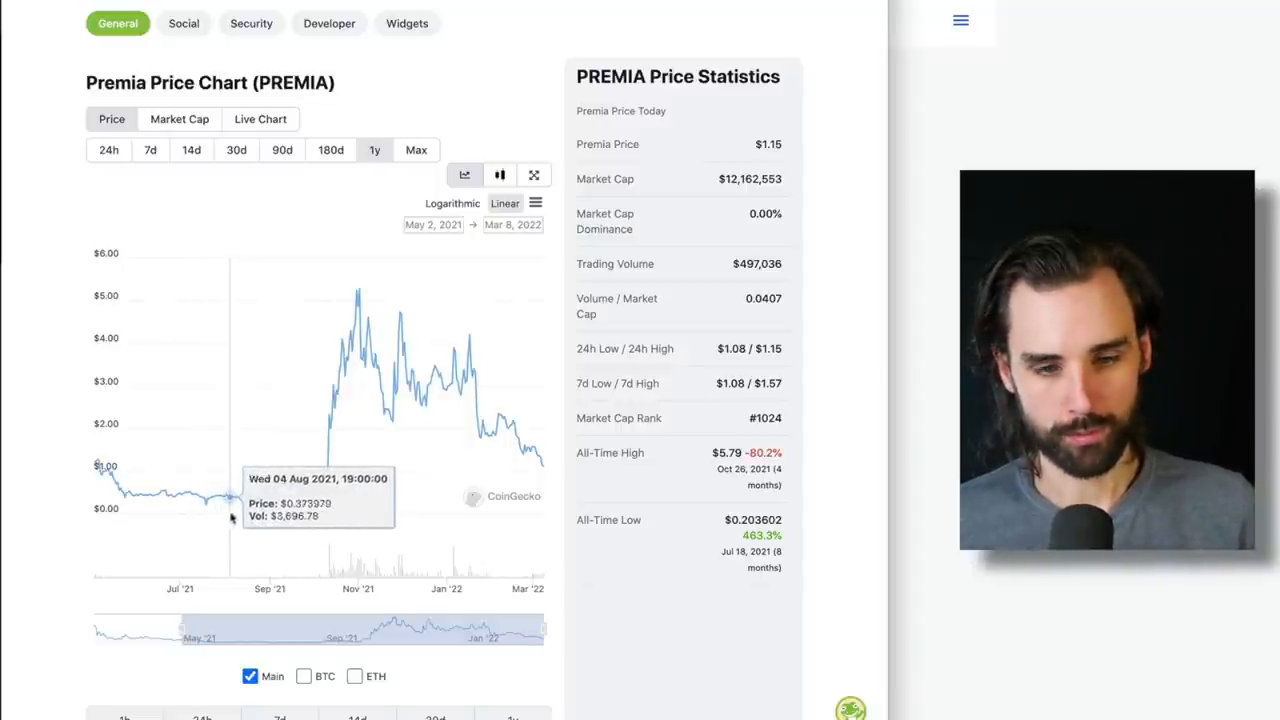
mouse_move(240, 505)
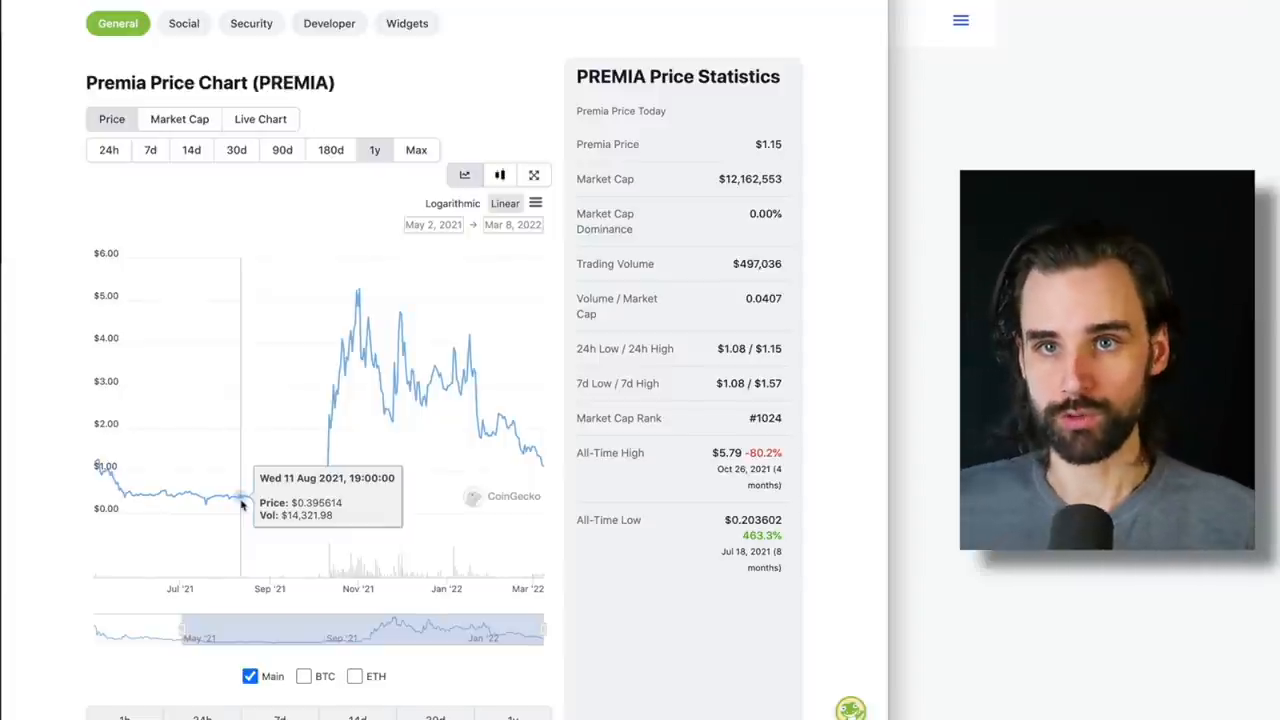
mouse_move(245, 500)
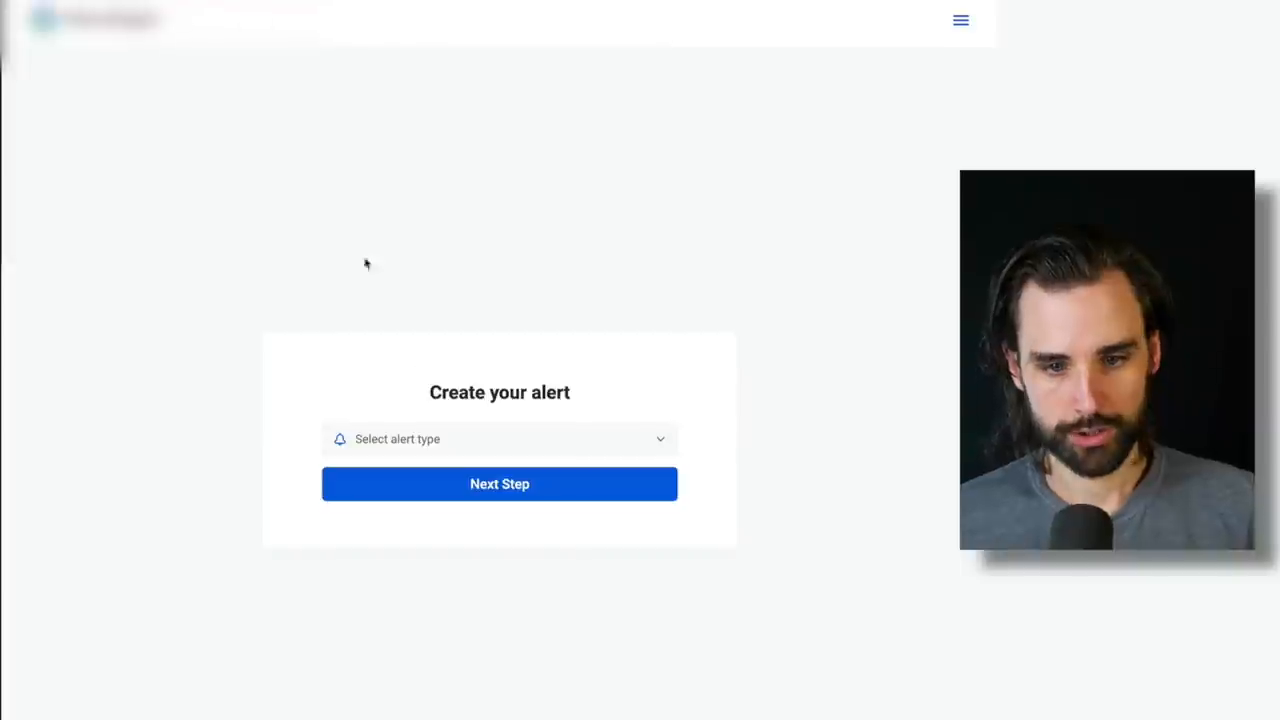
Step: Choose NFT TRANSFER as the alert type on Create your alert
left_click(499, 439)
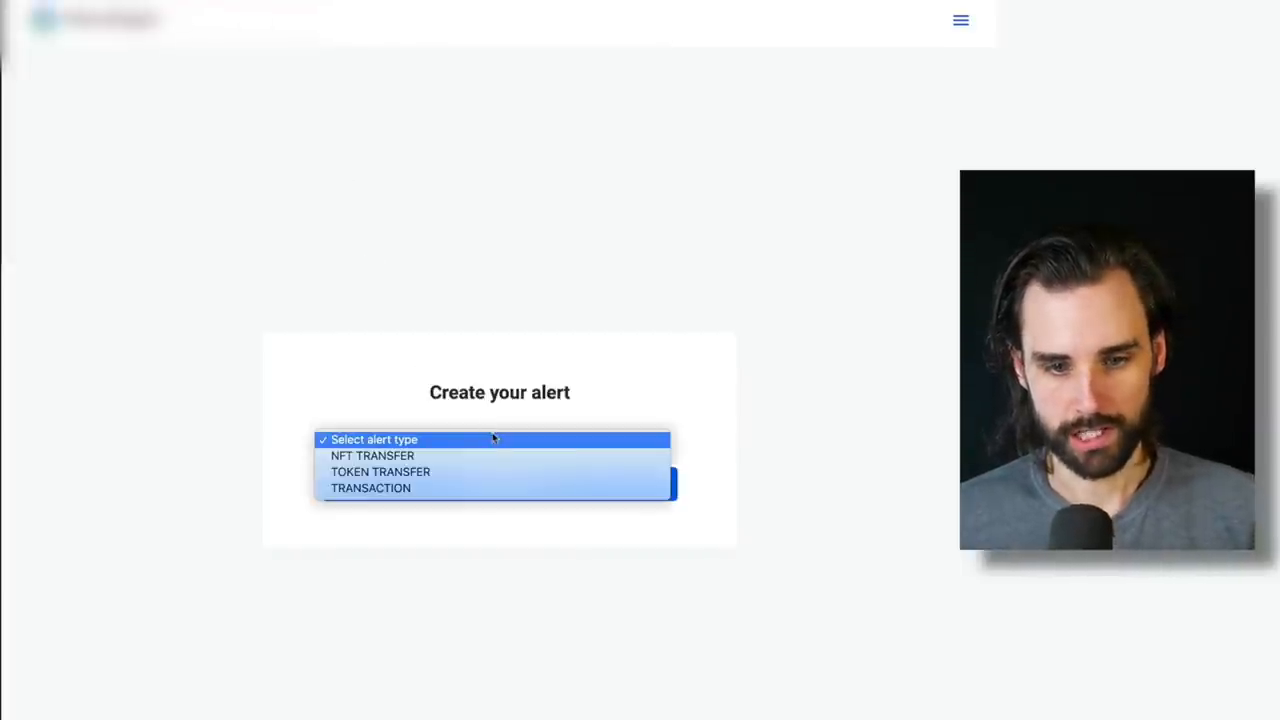
mouse_move(500, 488)
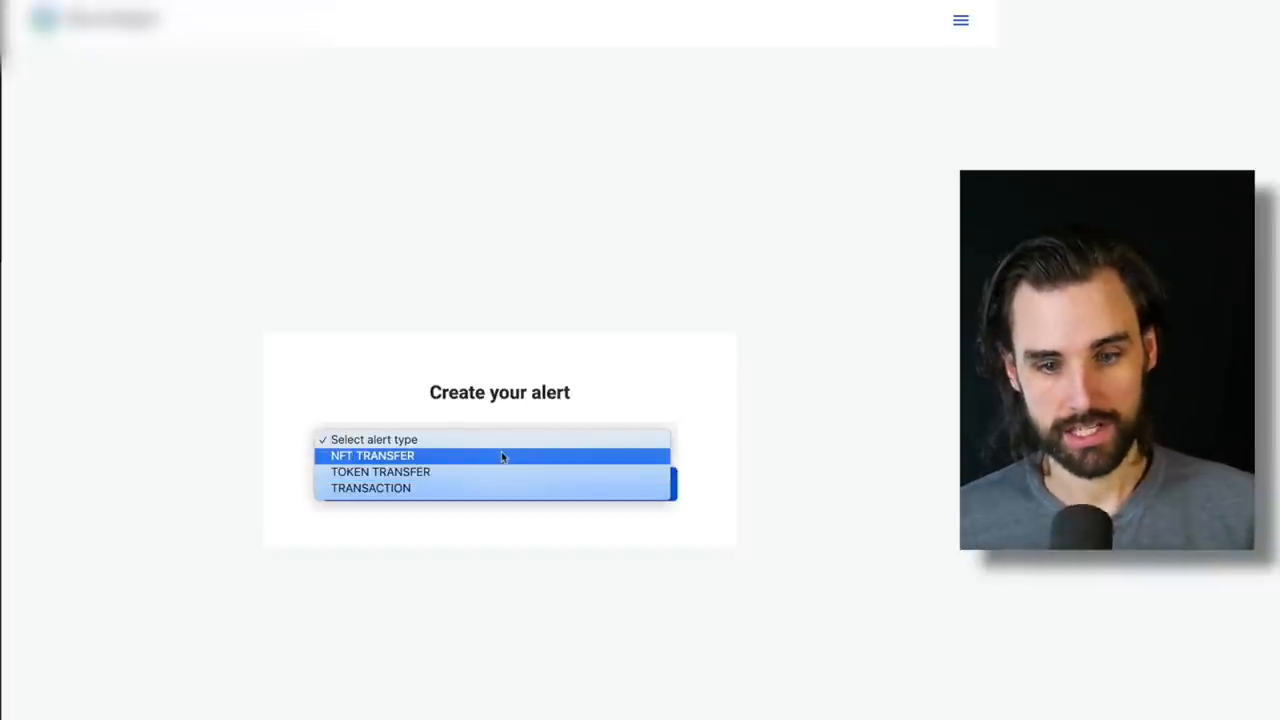
left_click(380, 471)
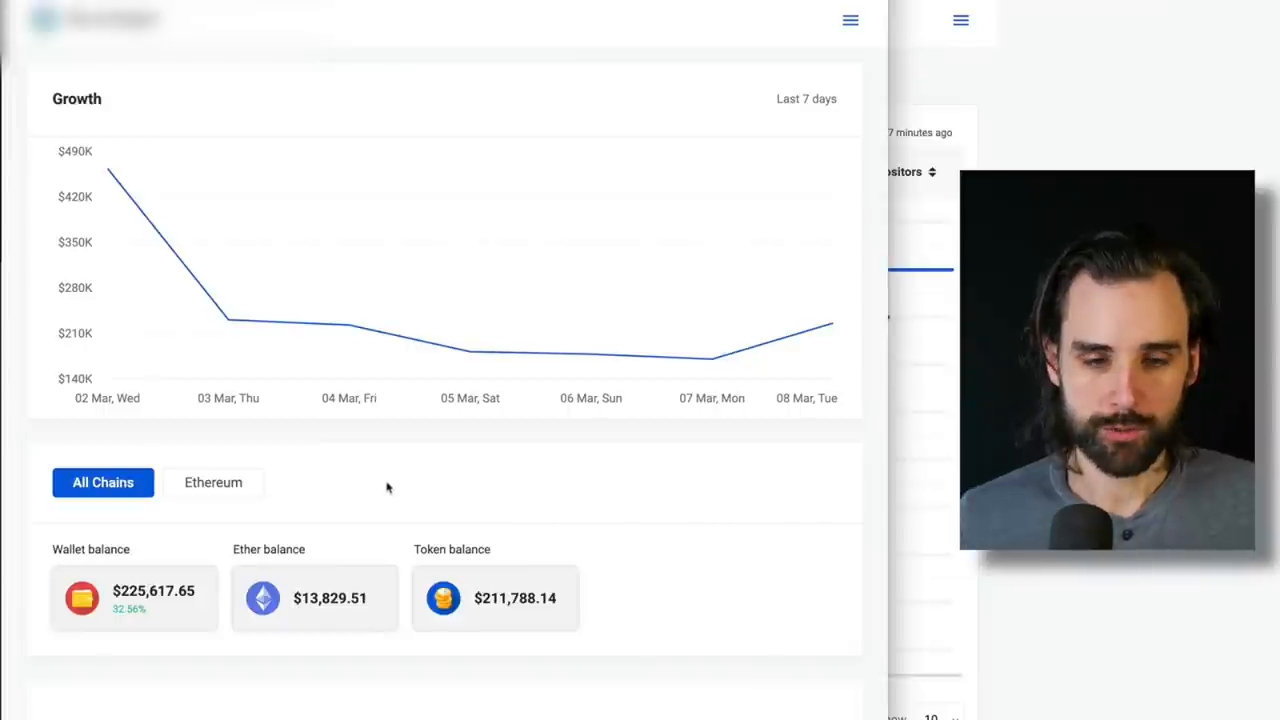
scroll("down", 3)
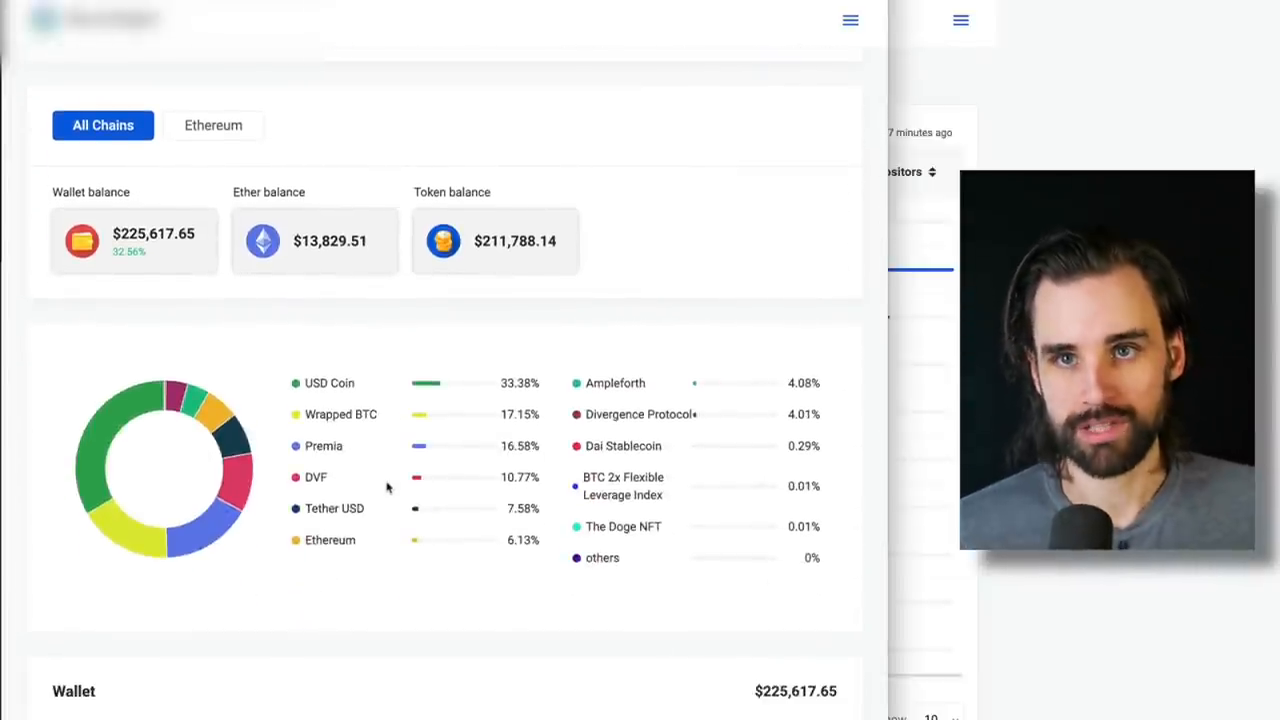
scroll("down", 3)
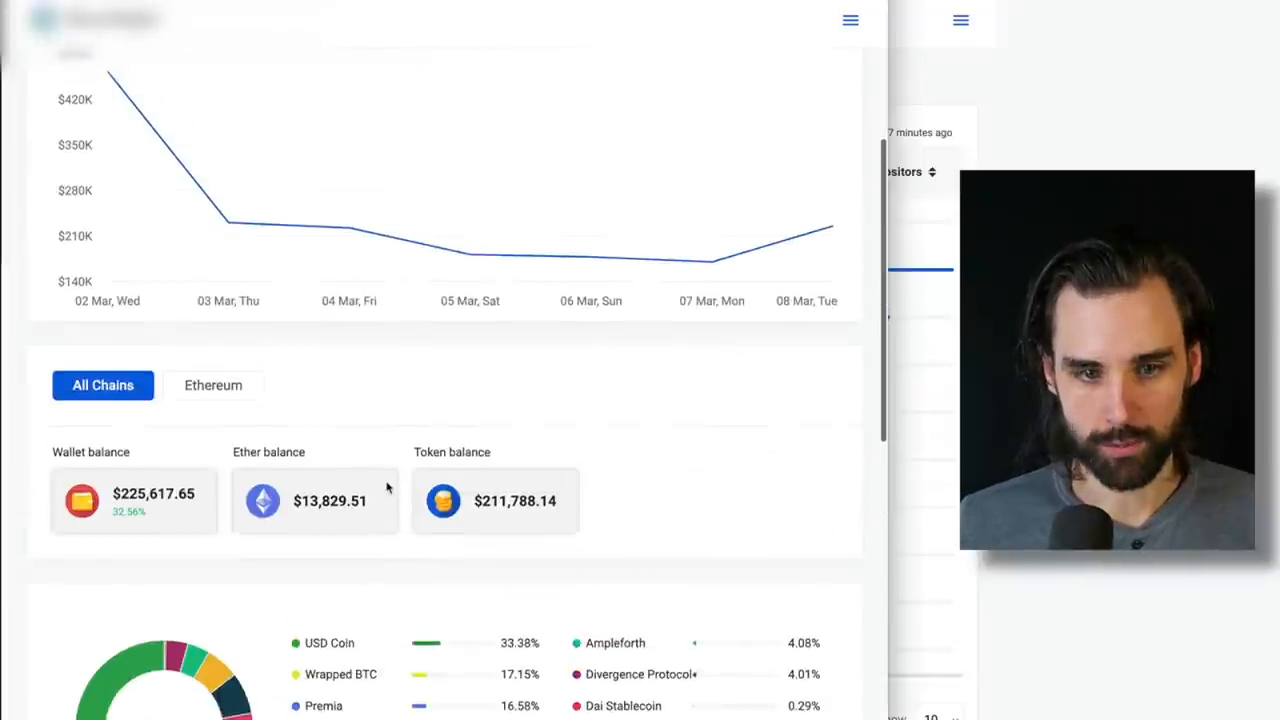
Step: Show the wallet's Activity: Daily Activity, Outgoing ETH, Top Senders and Top Recipients
left_click(191, 183)
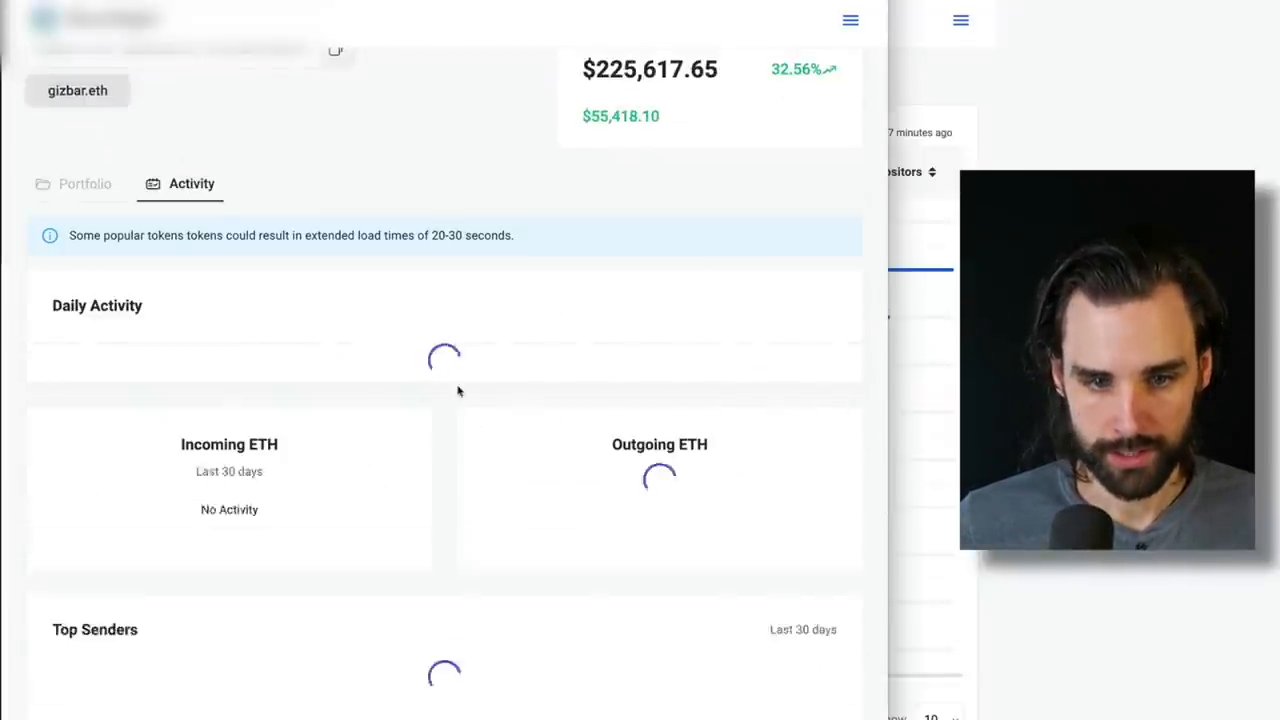
scroll("down", 3)
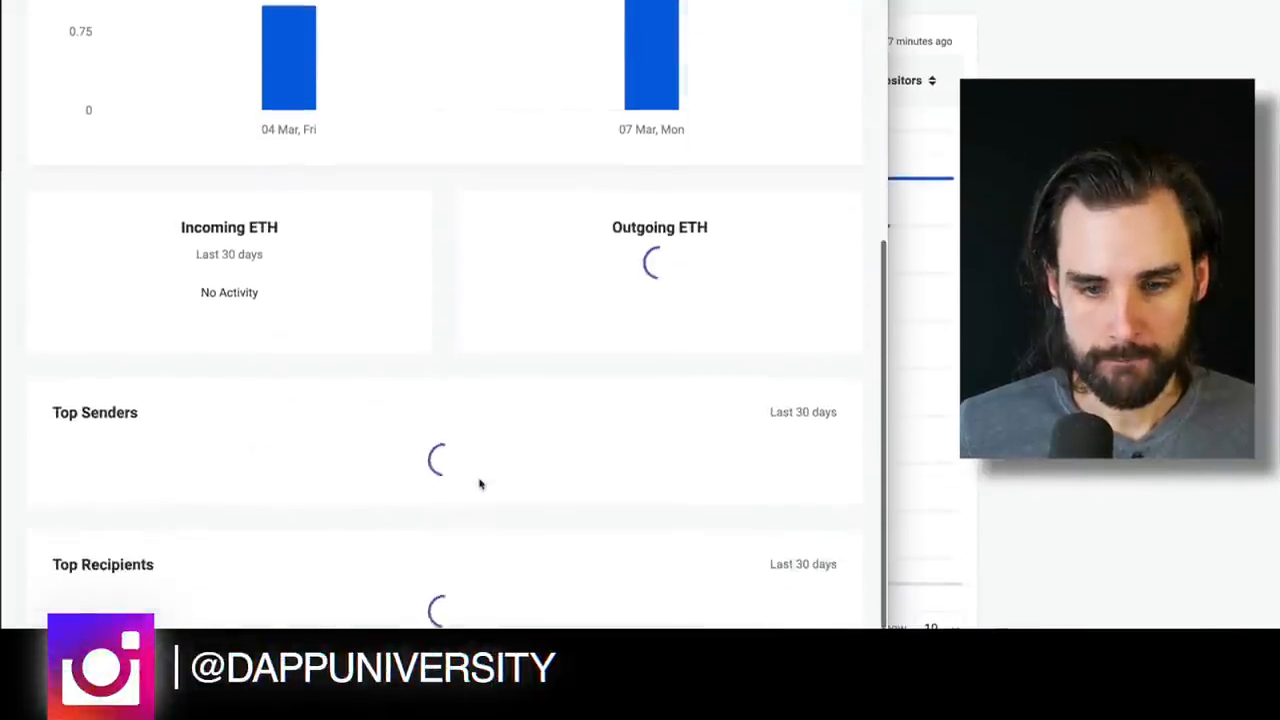
scroll("down", 3)
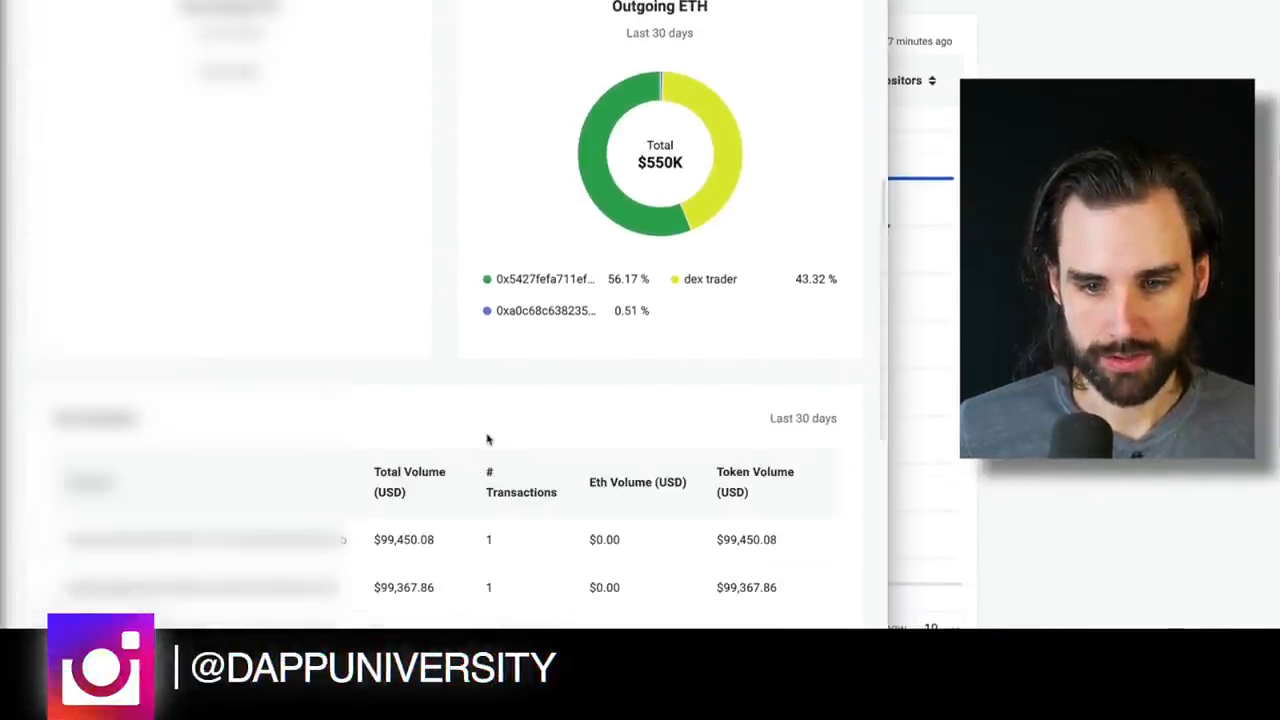
scroll("down", 3)
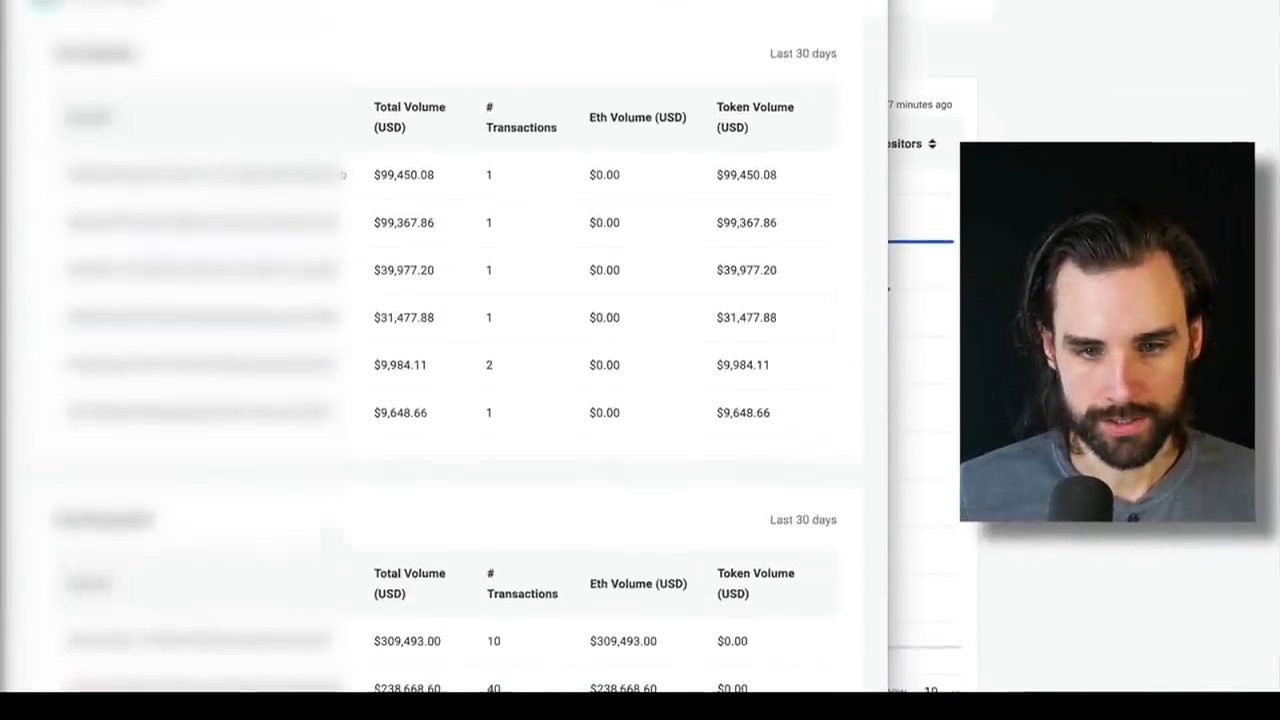
scroll("down", 3)
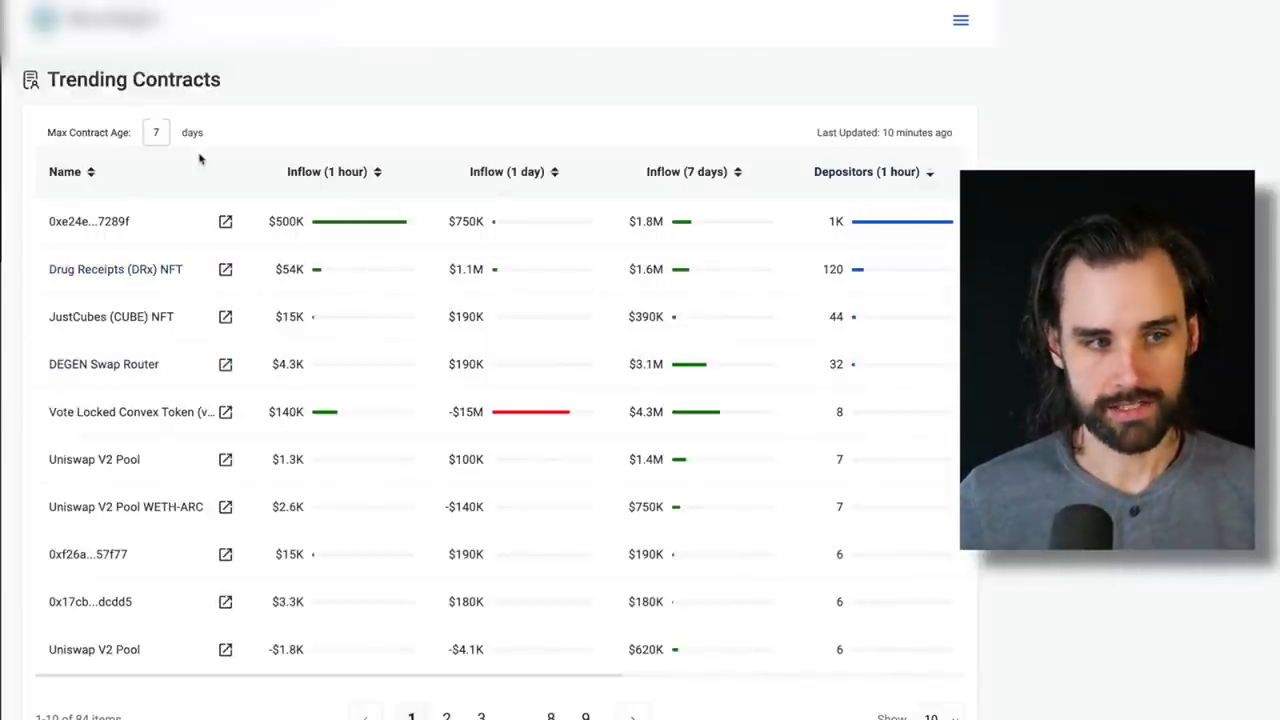
mouse_move(370, 189)
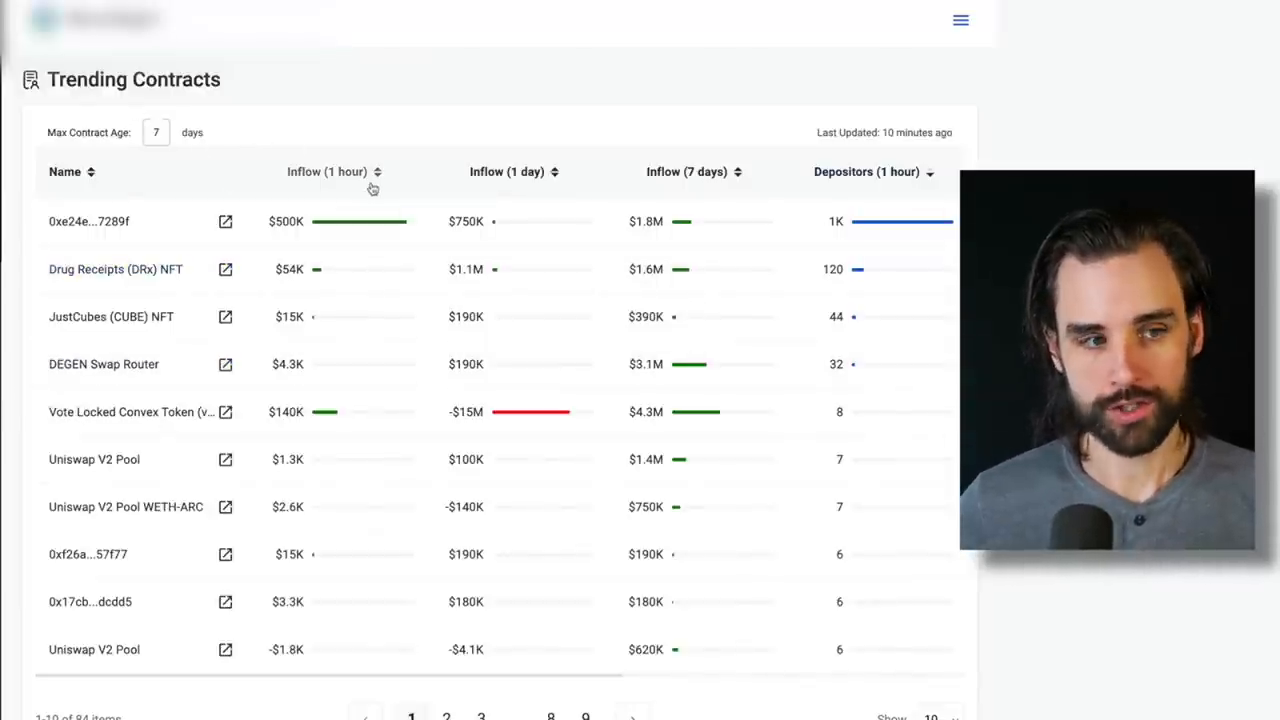
mouse_move(436, 197)
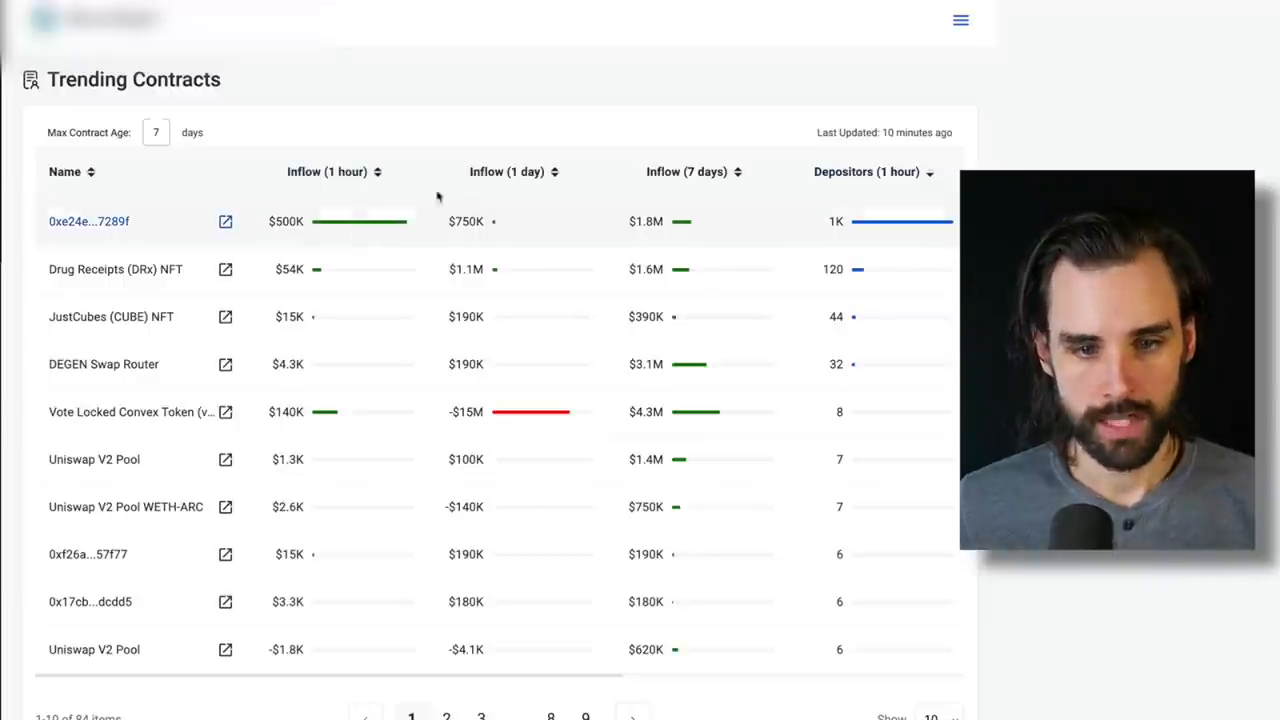
Step: View the Drug Receipts (DRx) NFT contract's transactions on Etherscan from Trending Contracts
scroll("right", 3)
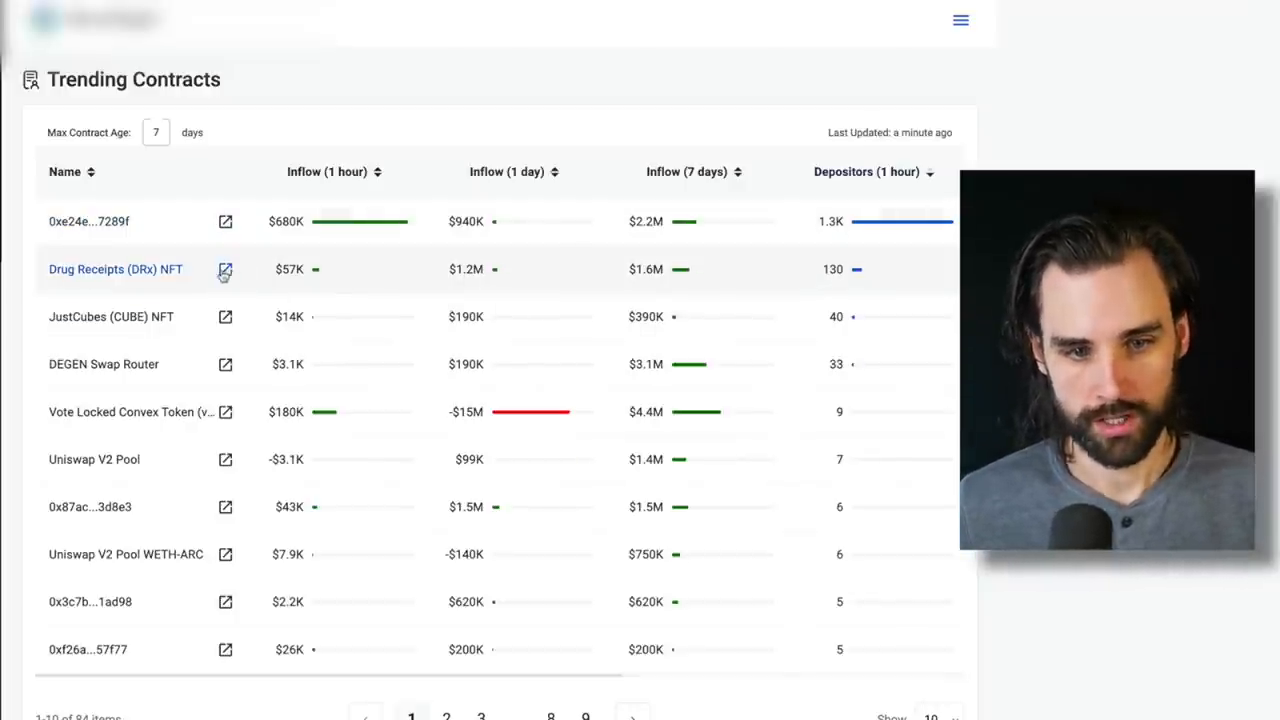
left_click(225, 269)
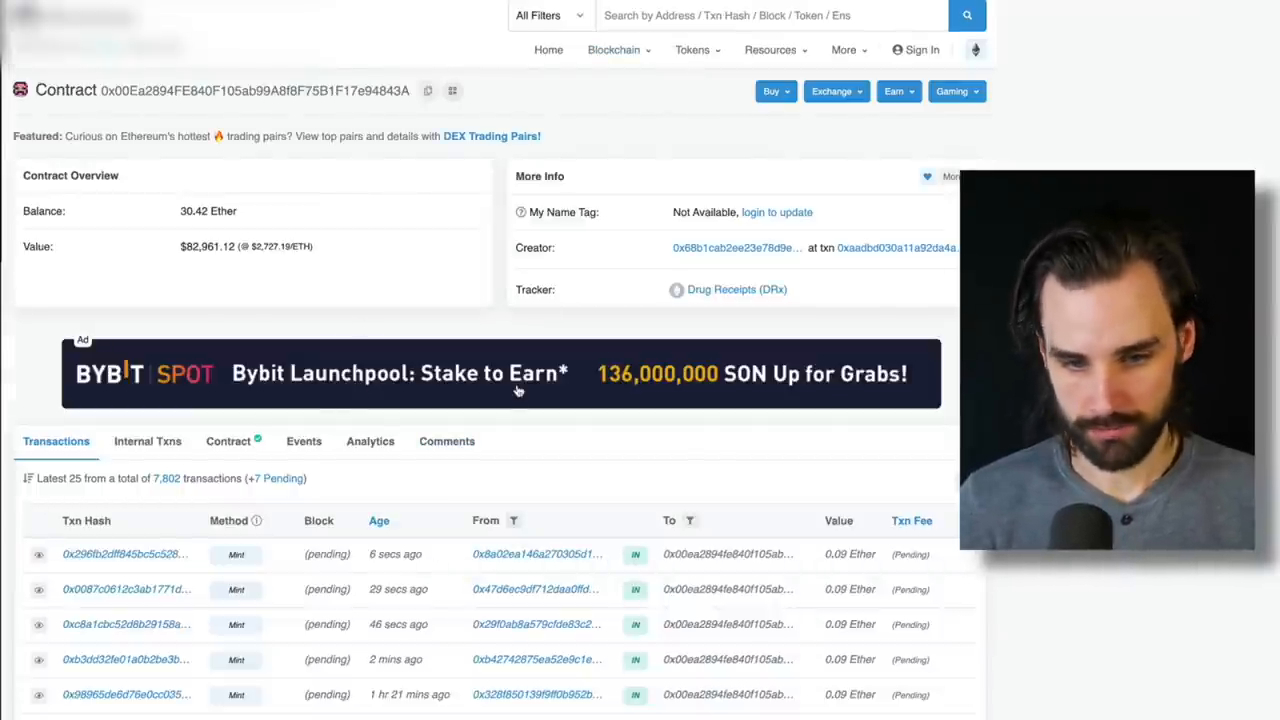
scroll("down", 3)
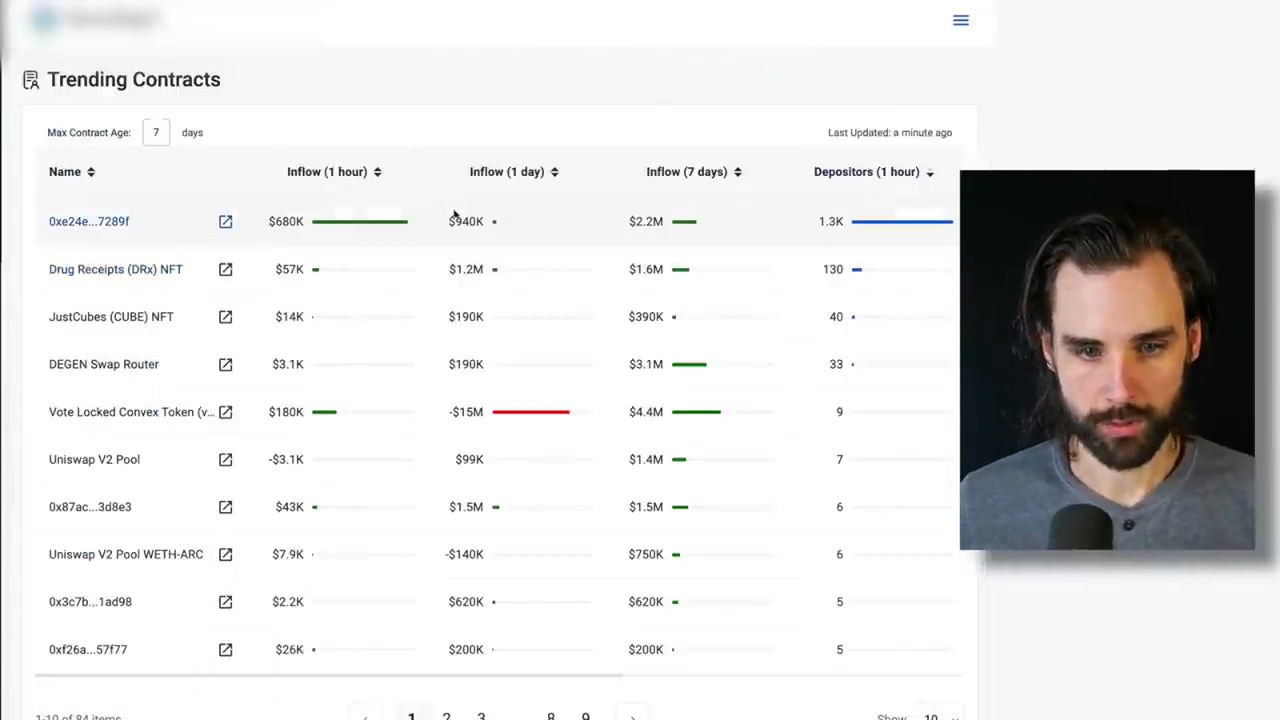
Step: Show Rich List Top Token Transfers, then the Summary tab's Token Holdings led by USD Coin
left_click(225, 221)
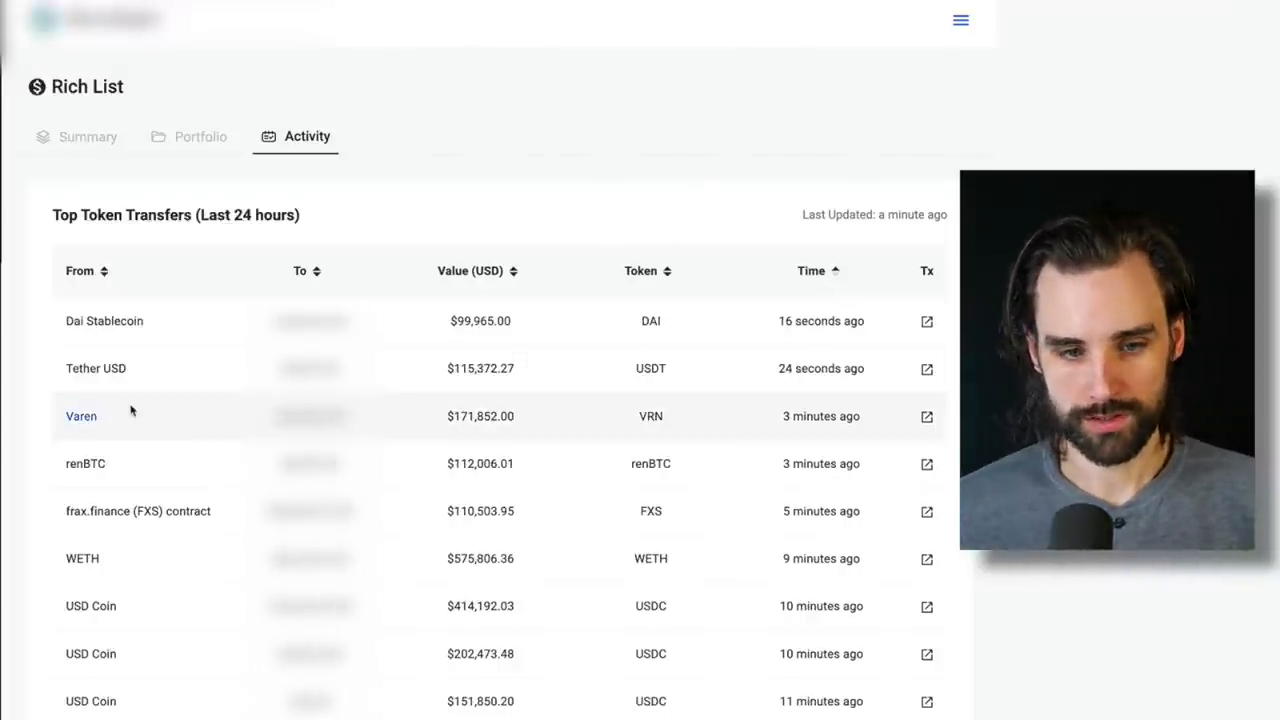
mouse_move(500, 122)
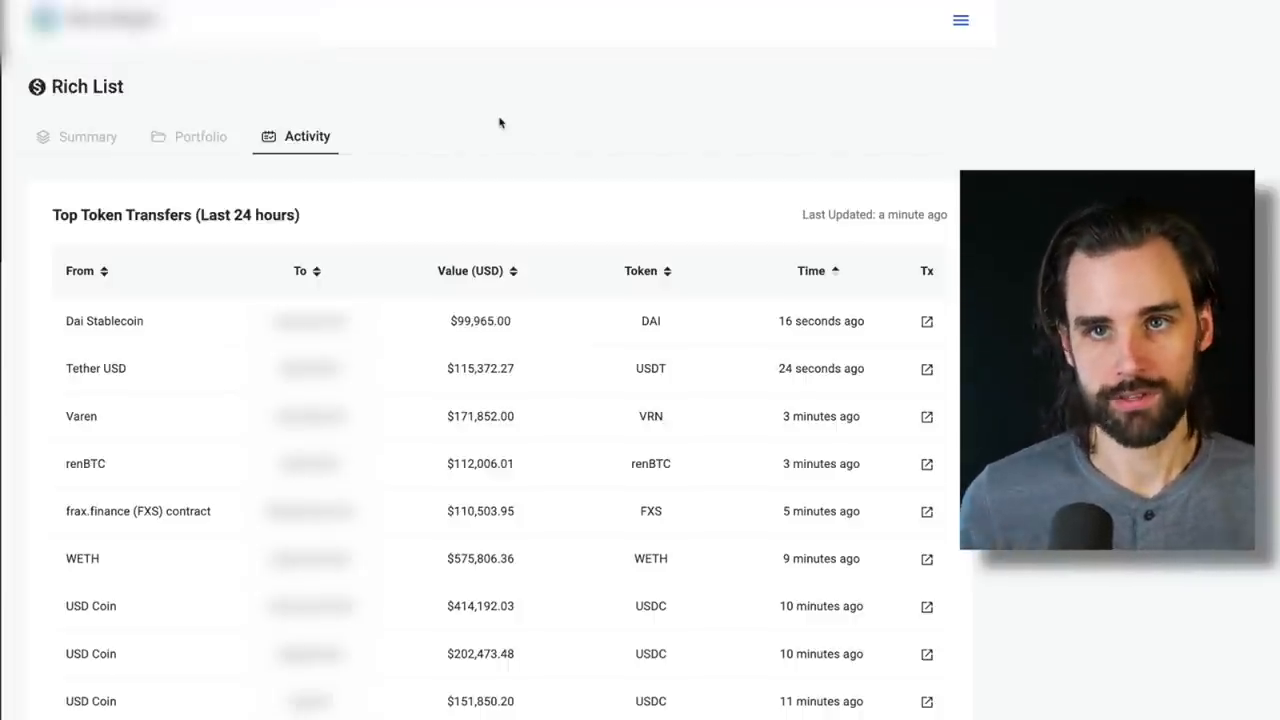
left_click(88, 136)
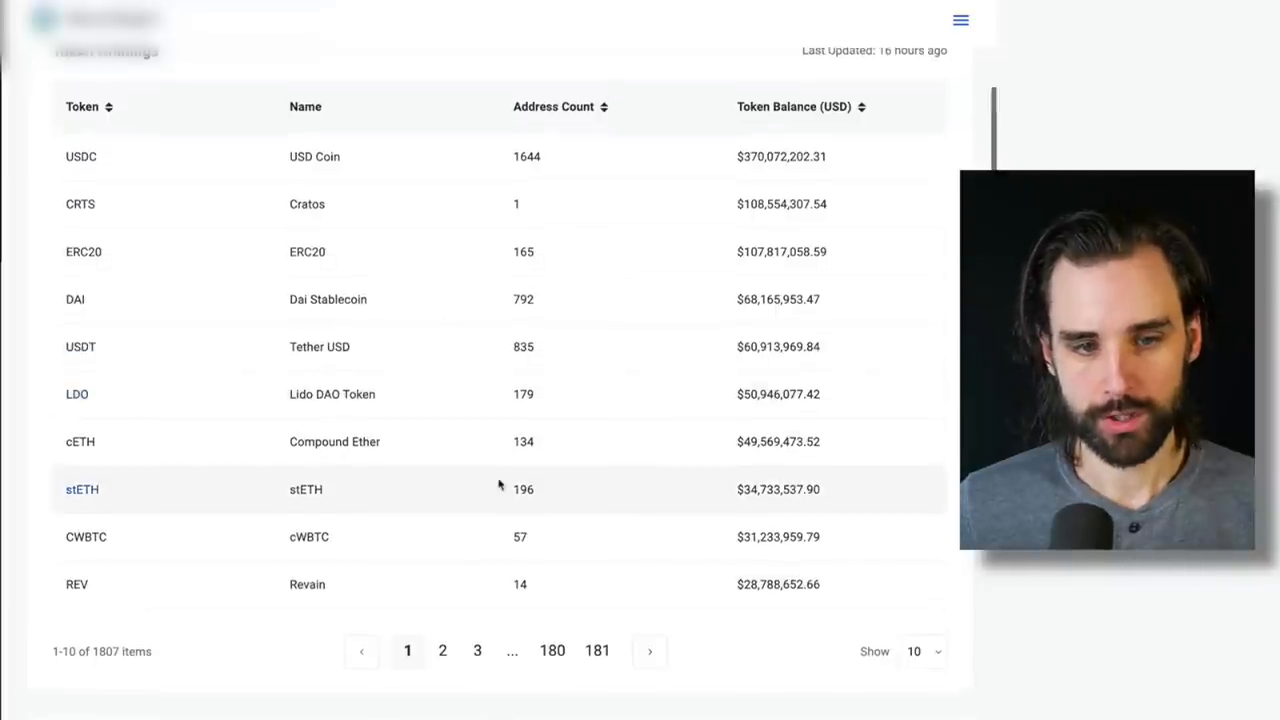
Step: Scroll below Token Holdings to the Balance Distribution and Token Distribution donut charts
scroll("down", 3)
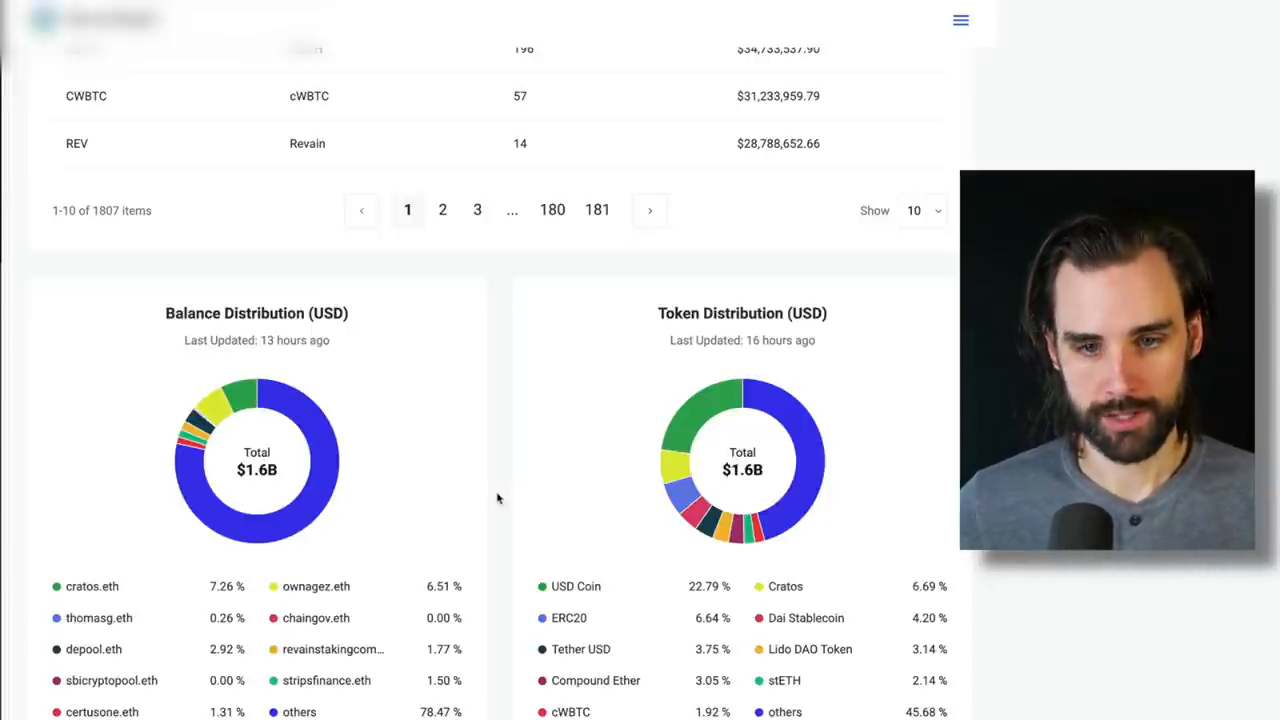
left_click(200, 137)
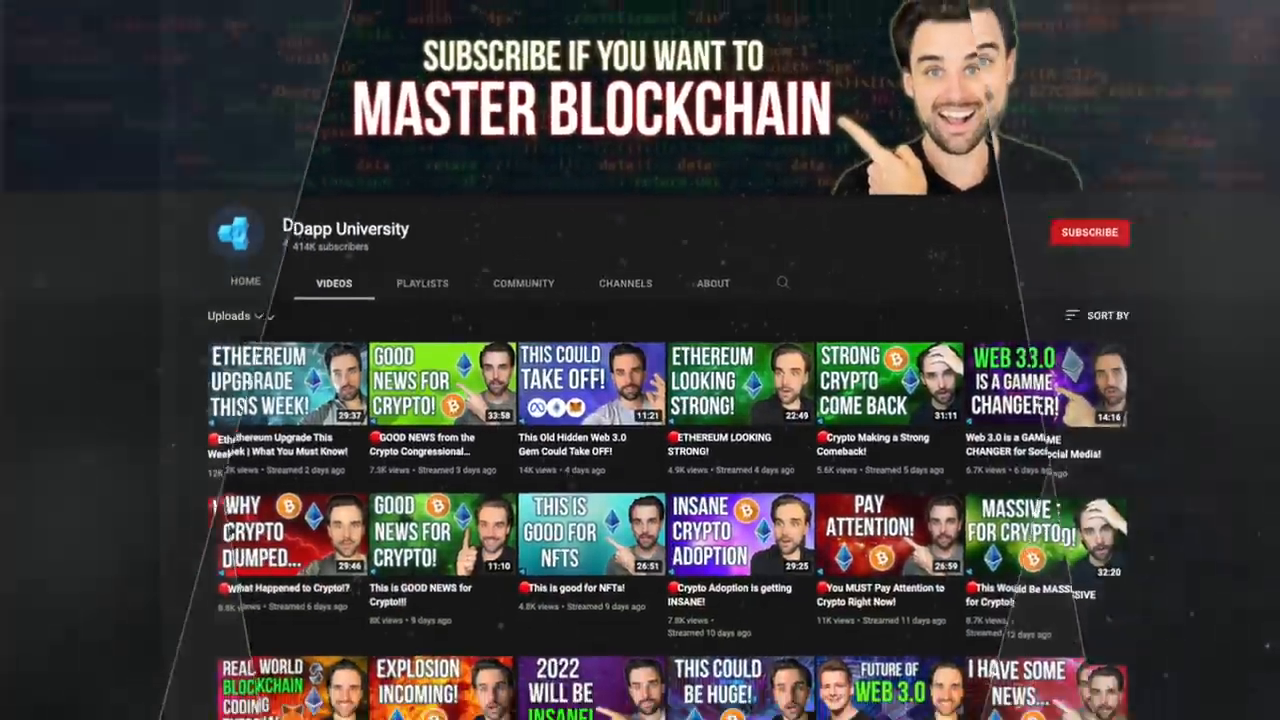
scroll("down", 3)
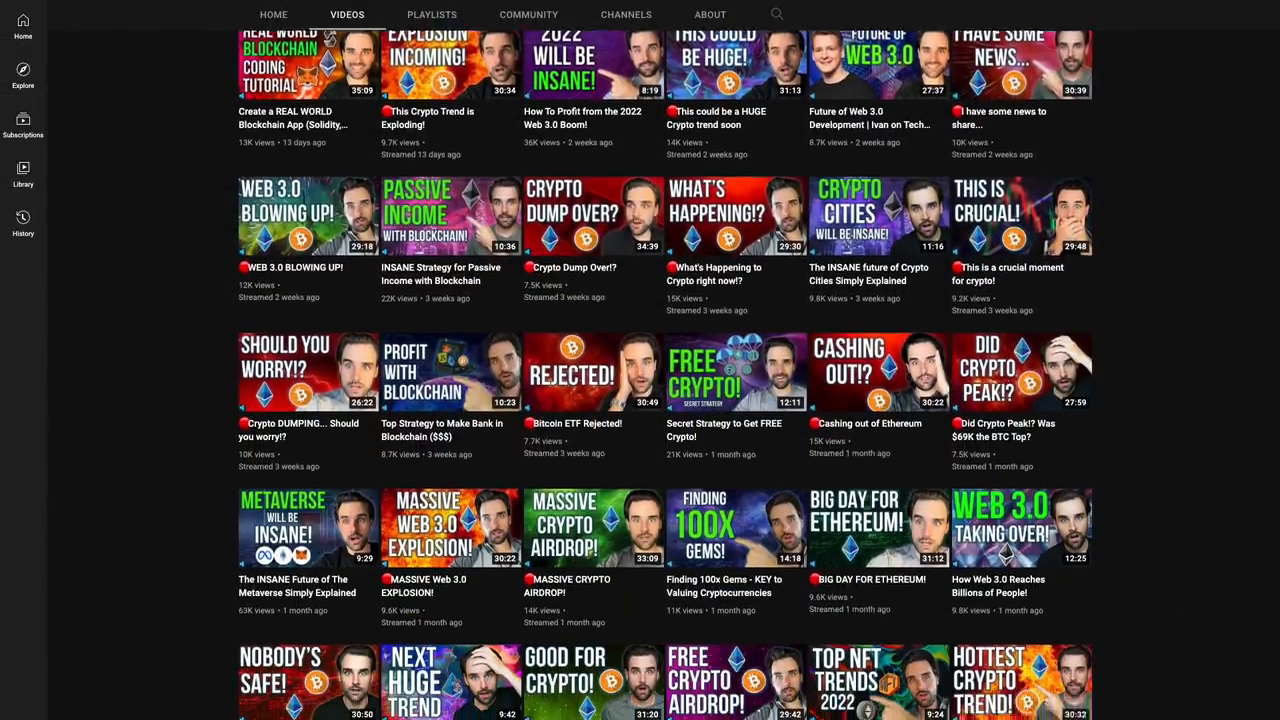
scroll("down", 3)
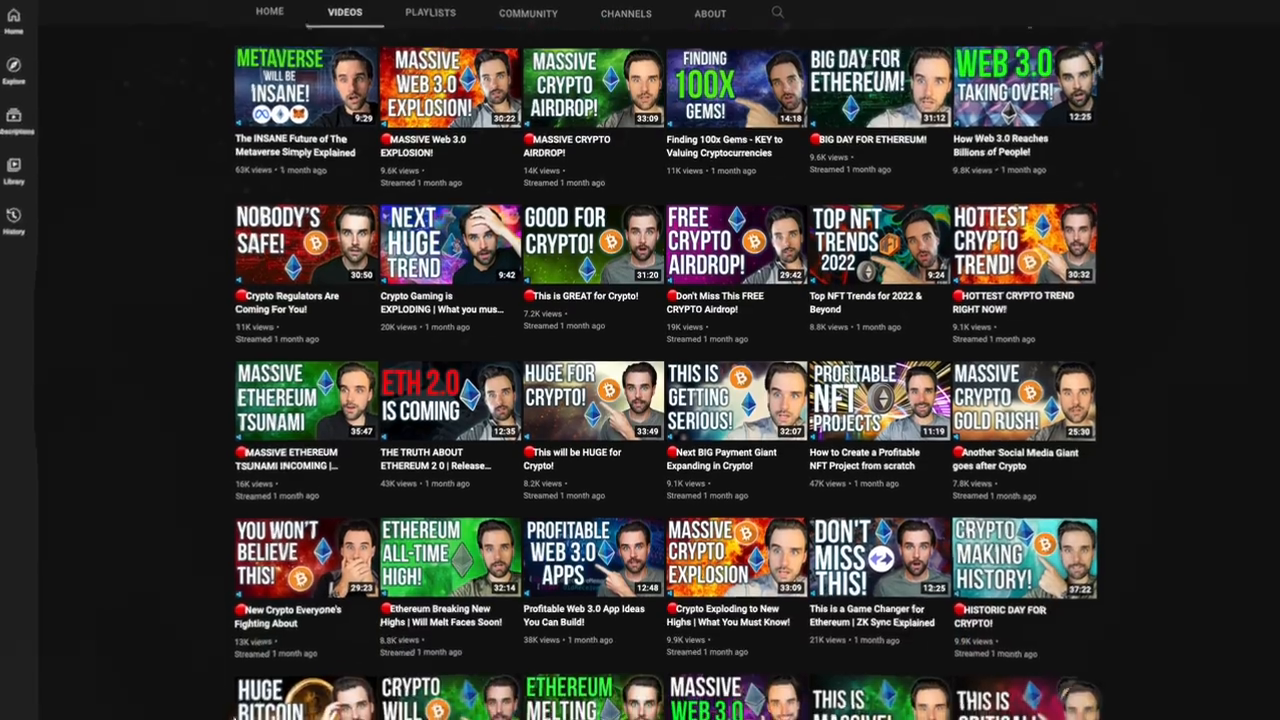